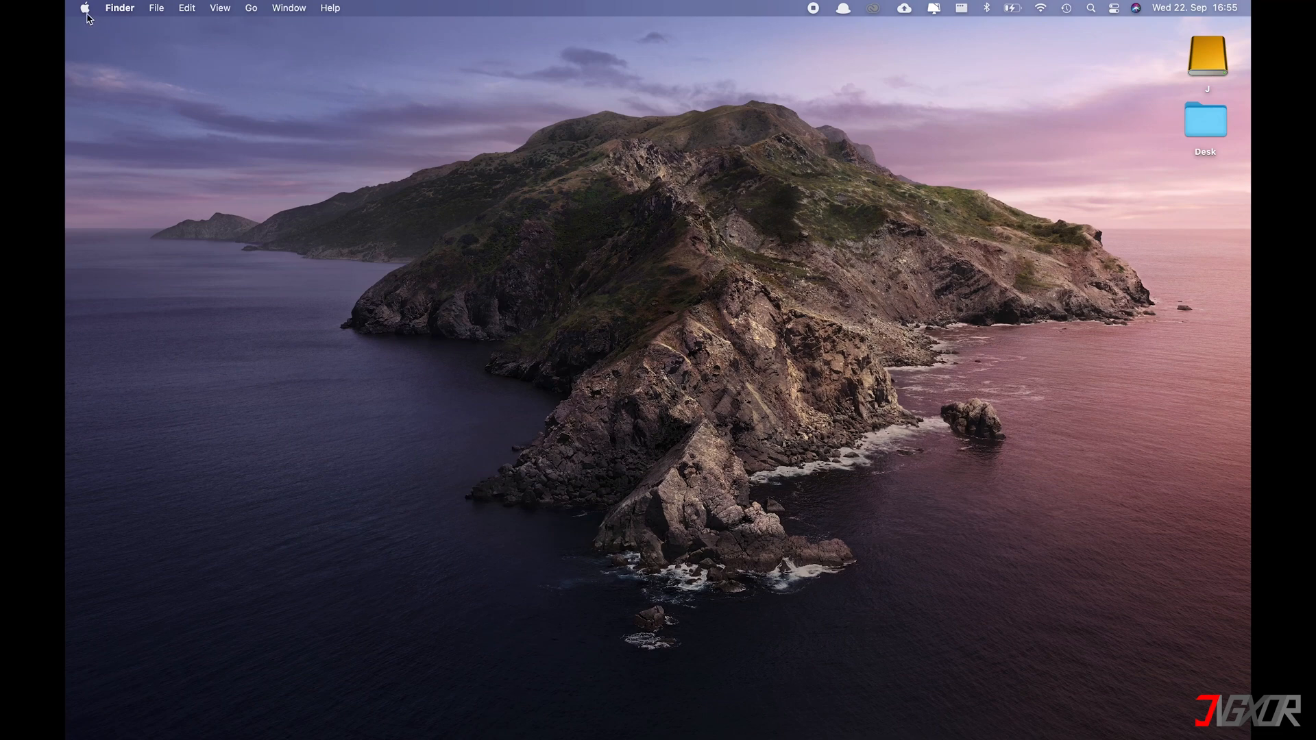
# Step: Show About This Mac's Storage tab with 29.65 GB free of 250.69 GB
pyautogui.click(83, 7)
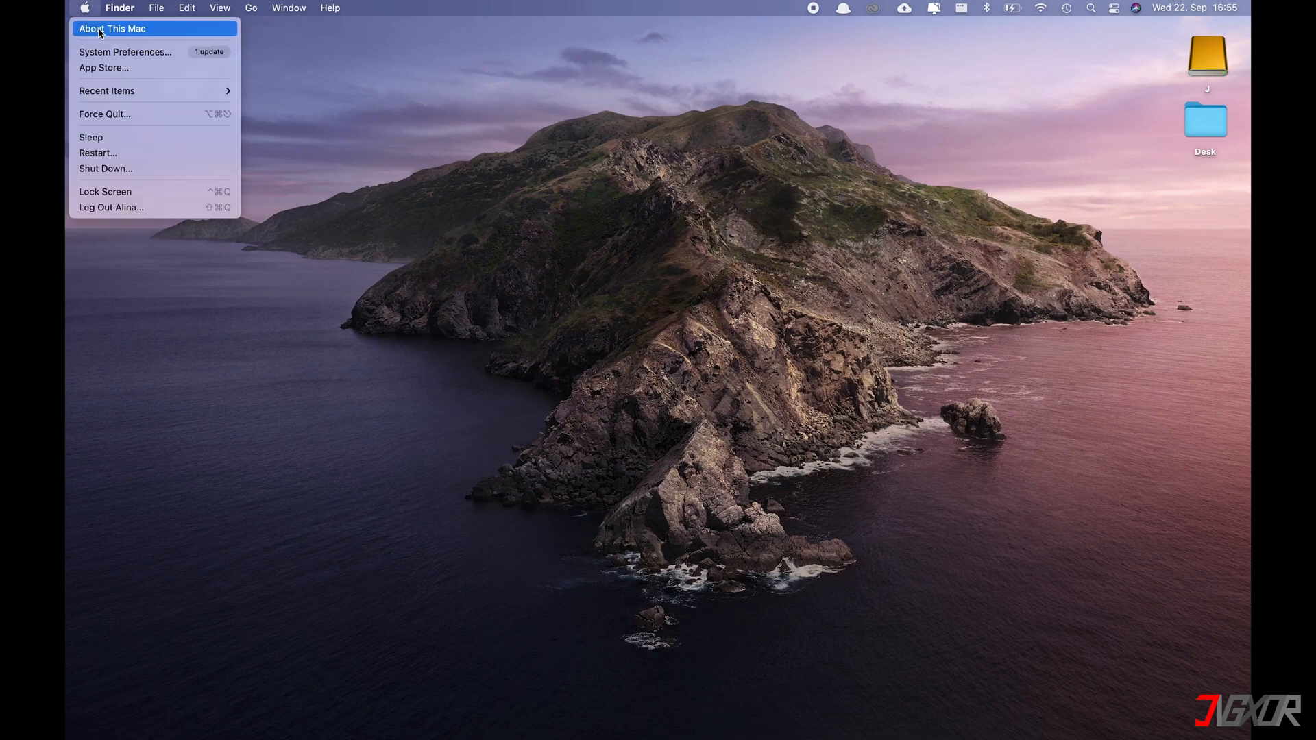
pyautogui.click(112, 28)
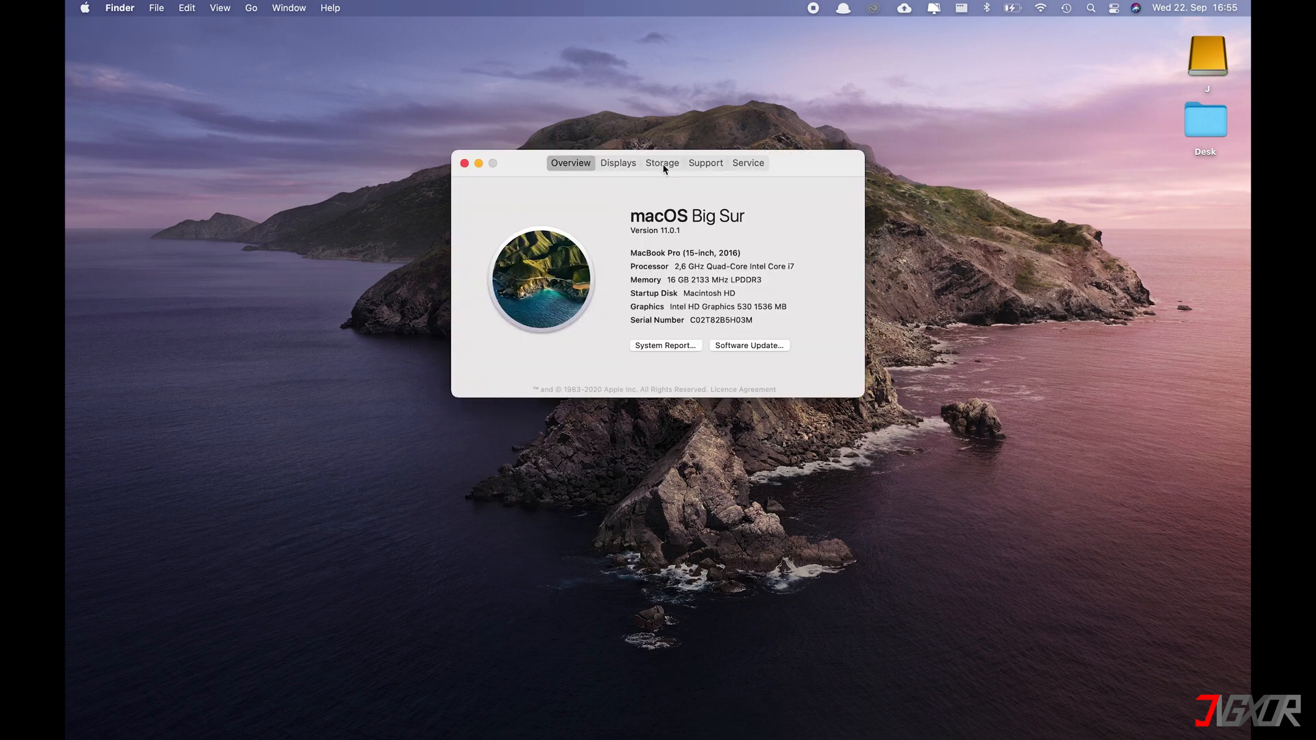
pyautogui.click(661, 163)
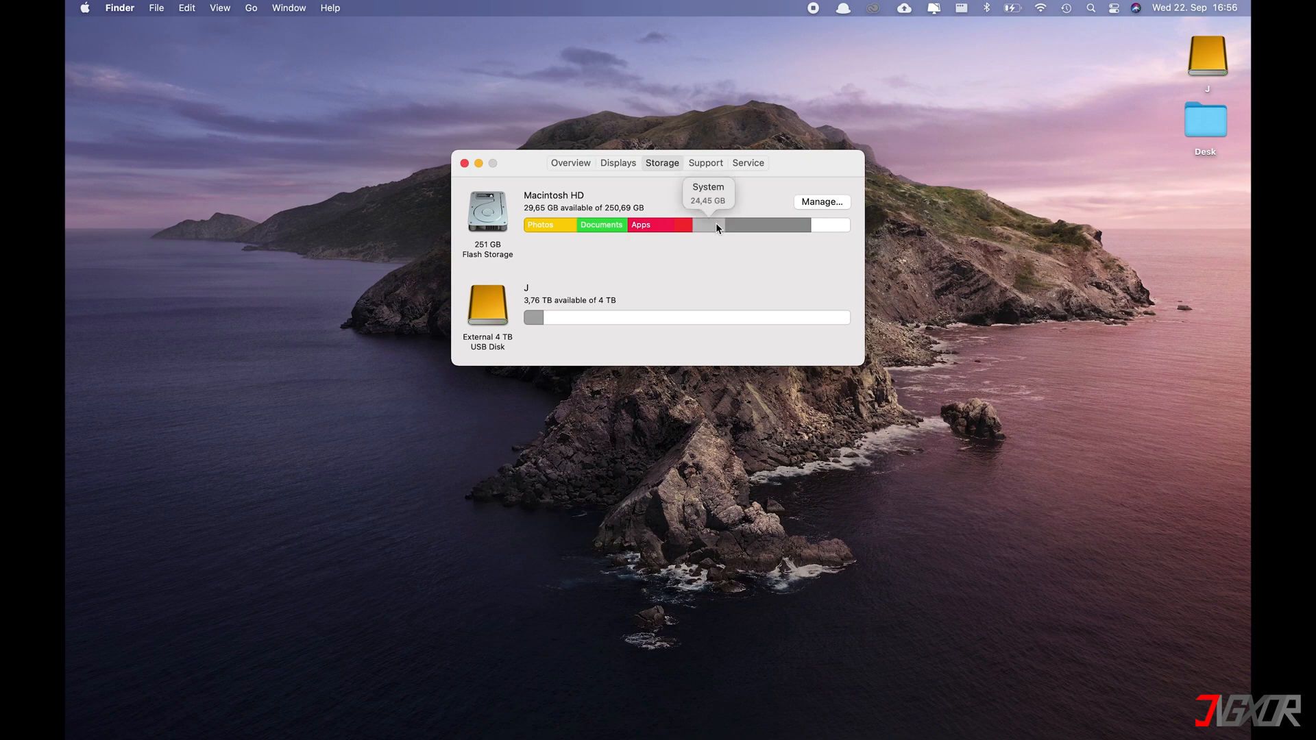
pyautogui.moveTo(754, 224)
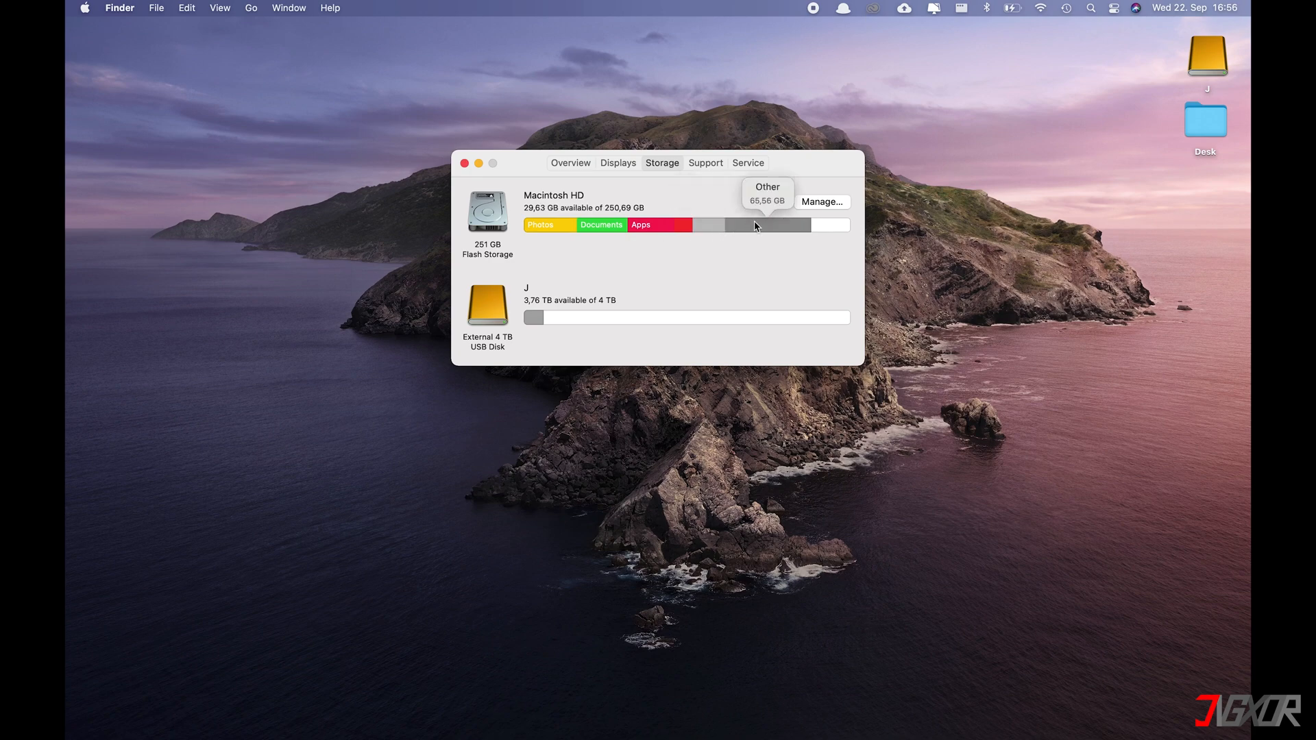
pyautogui.moveTo(765, 231)
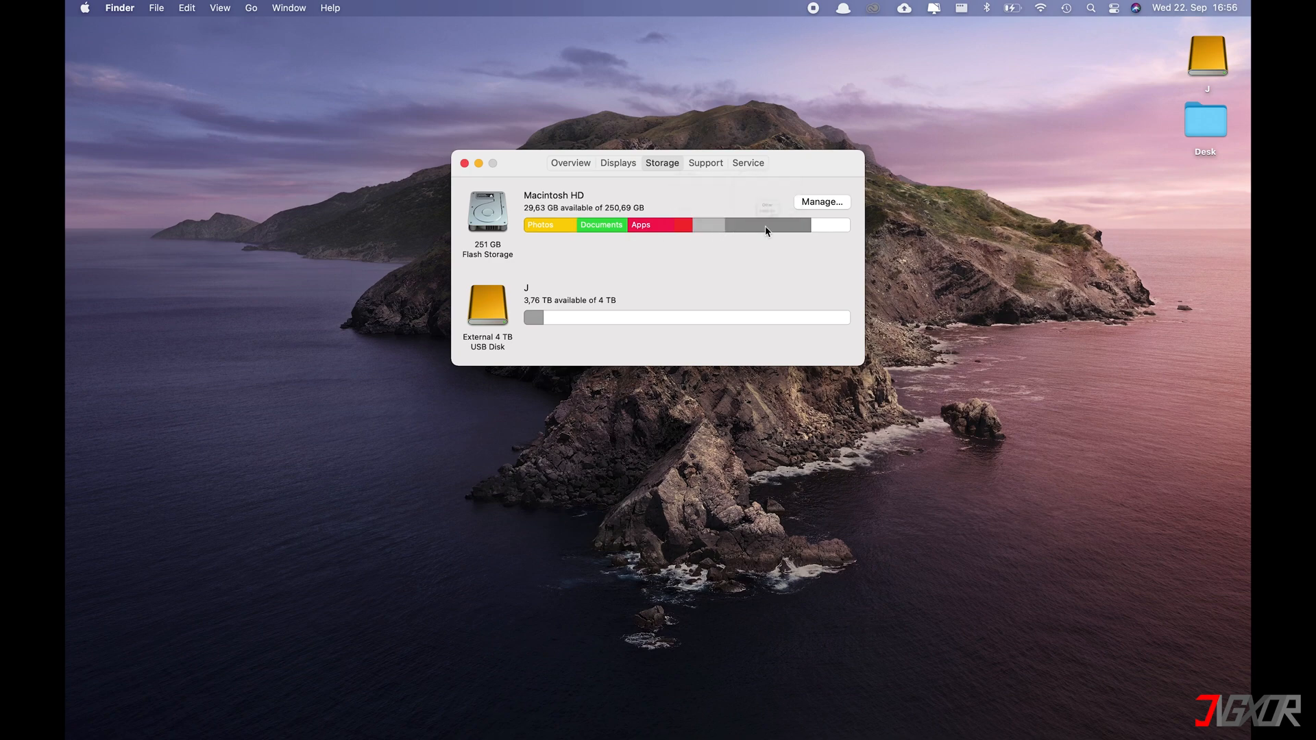
pyautogui.moveTo(766, 224)
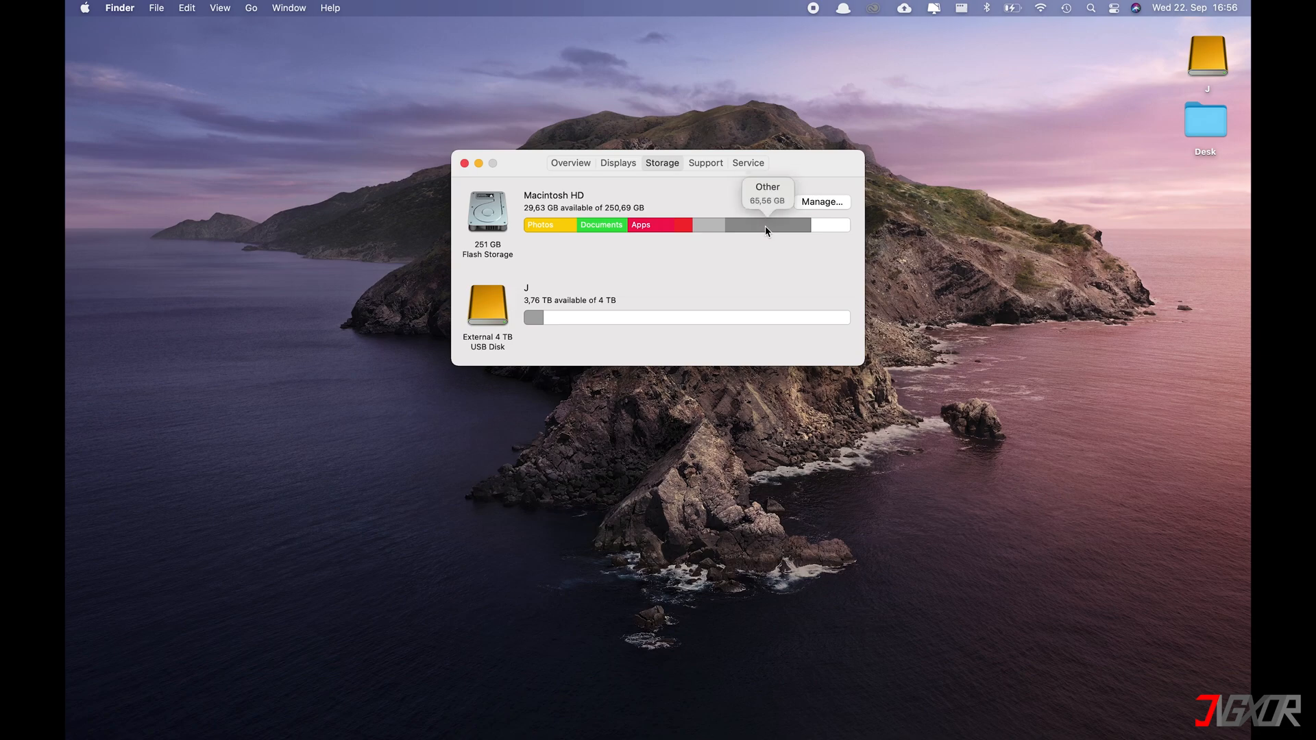
pyautogui.moveTo(833, 207)
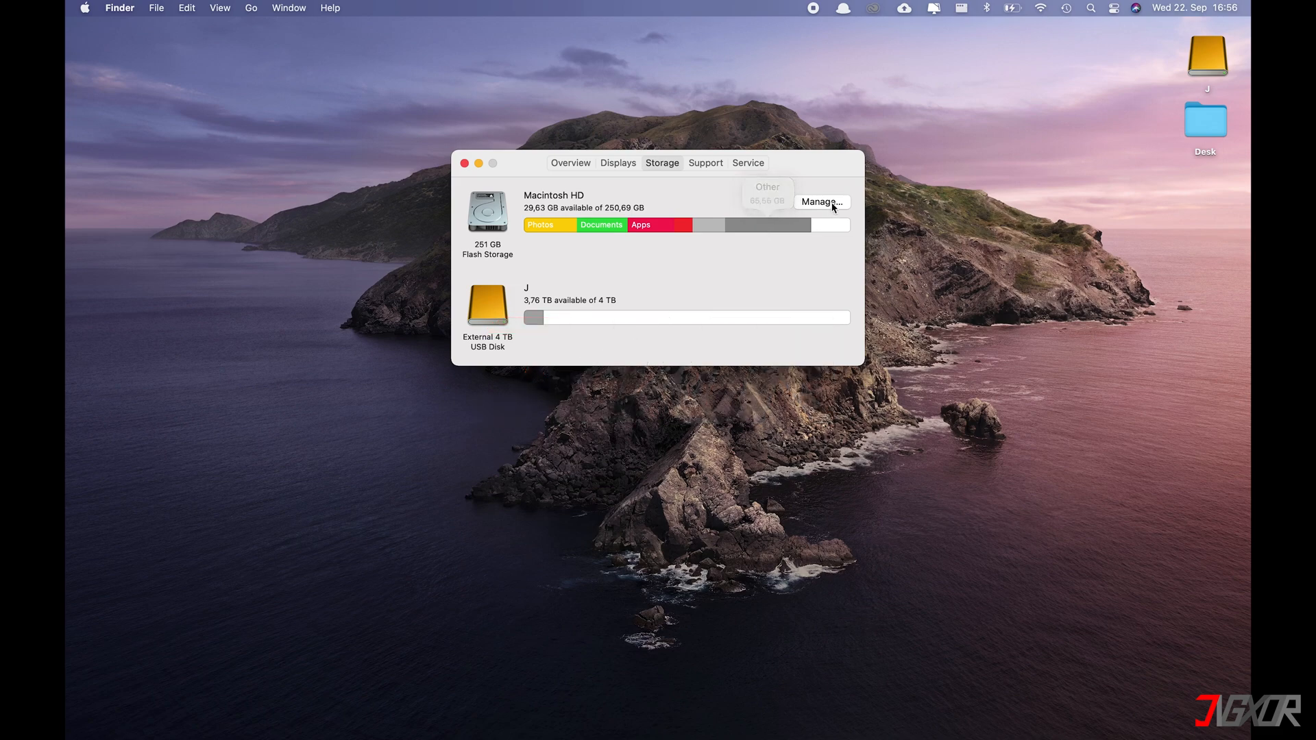
# Step: Delete the large Microsoft Outlook app via Storage Management's Applications list
pyautogui.click(820, 201)
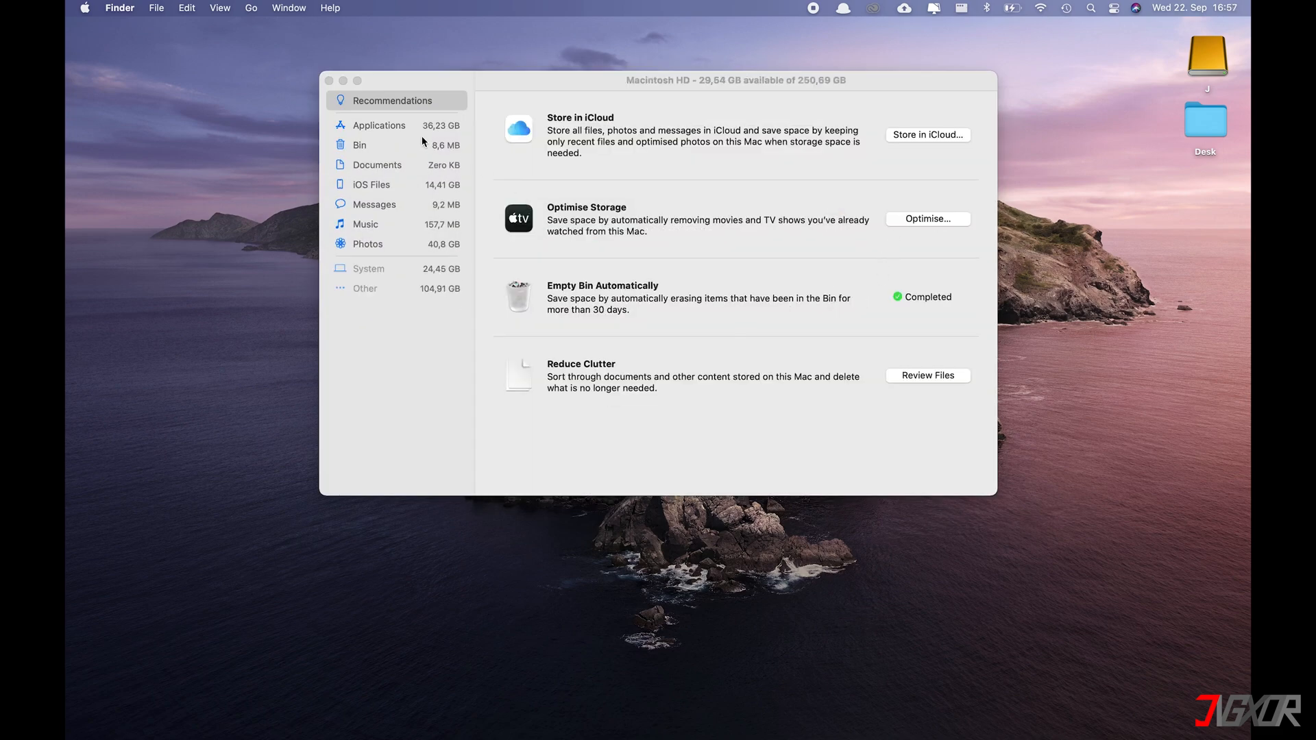
pyautogui.click(379, 125)
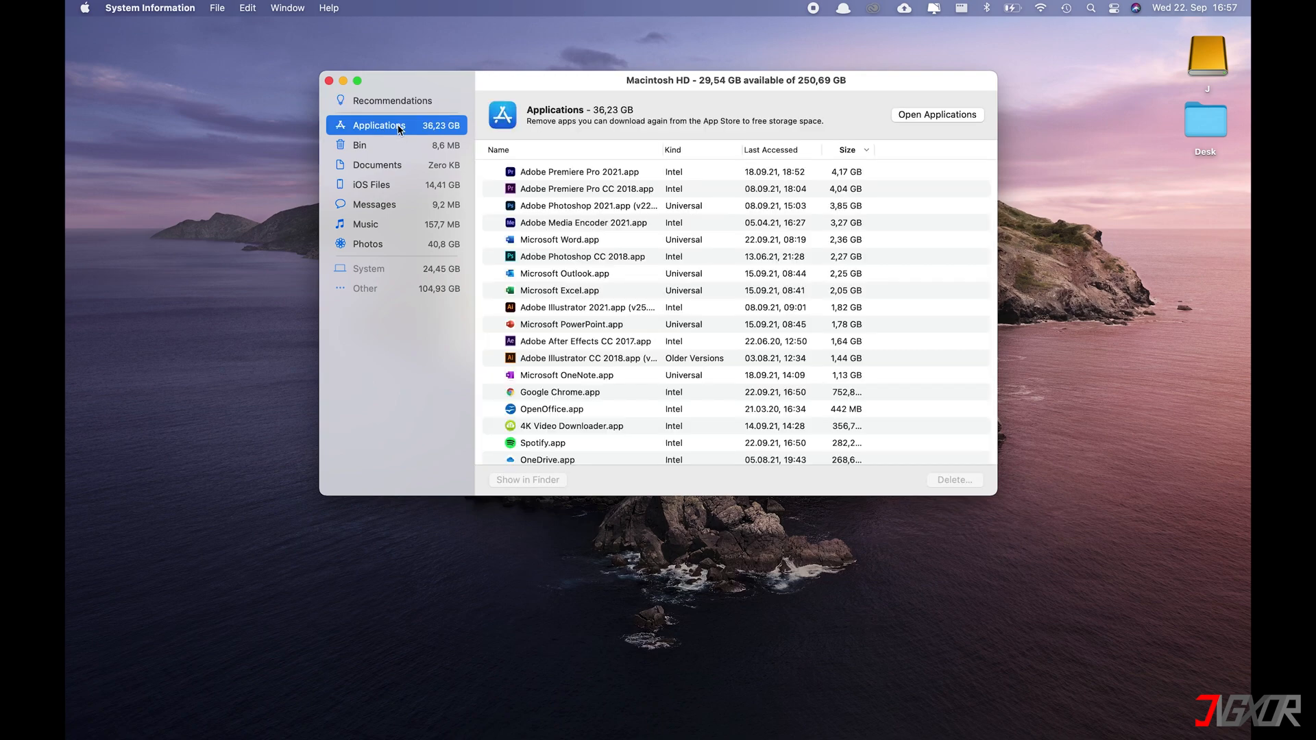
pyautogui.click(565, 239)
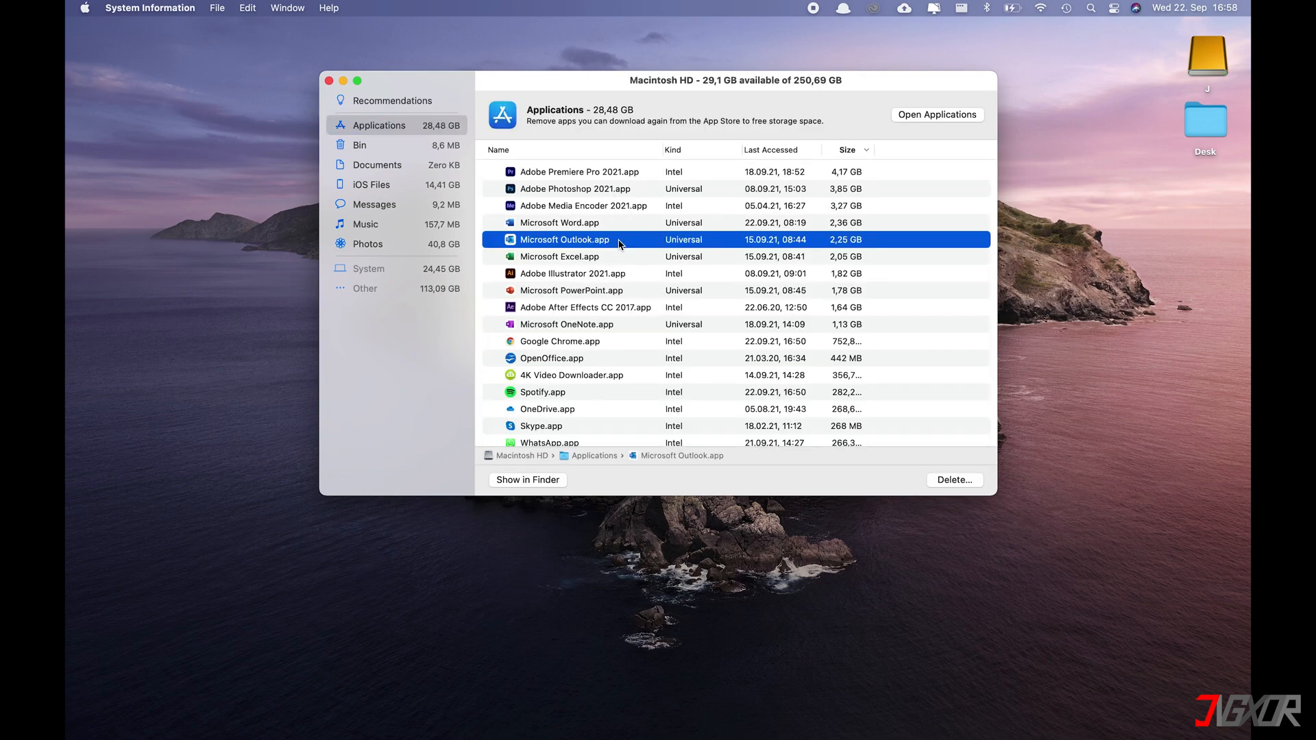
pyautogui.click(954, 479)
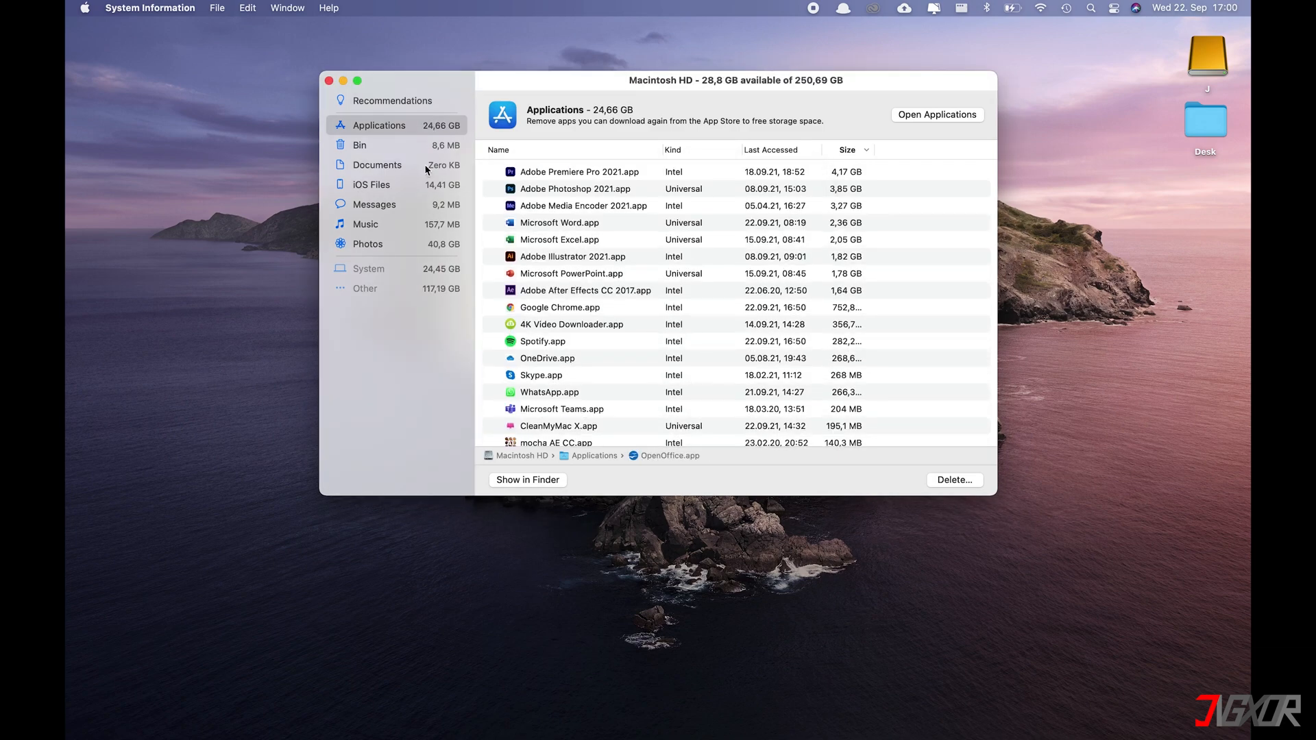
# Step: Empty the Bin and delete the old iPhone backup from iOS Files
pyautogui.click(361, 144)
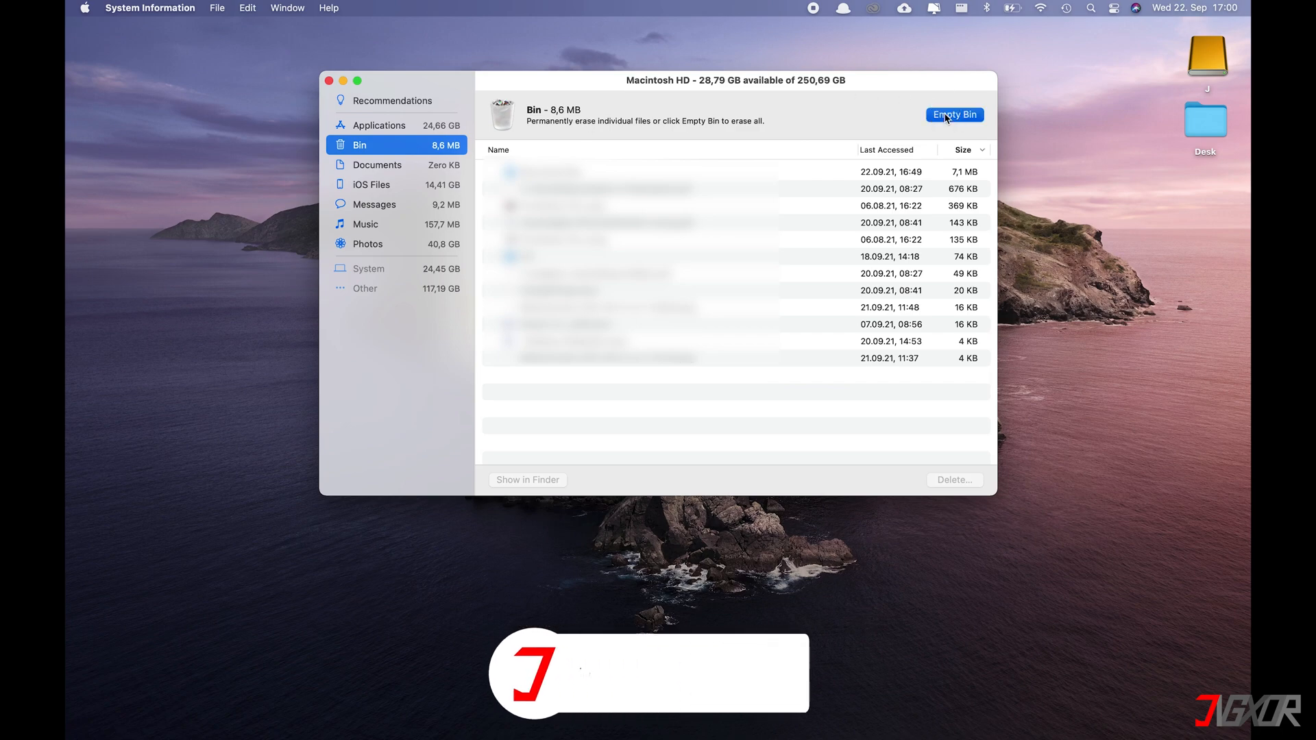
pyautogui.click(954, 115)
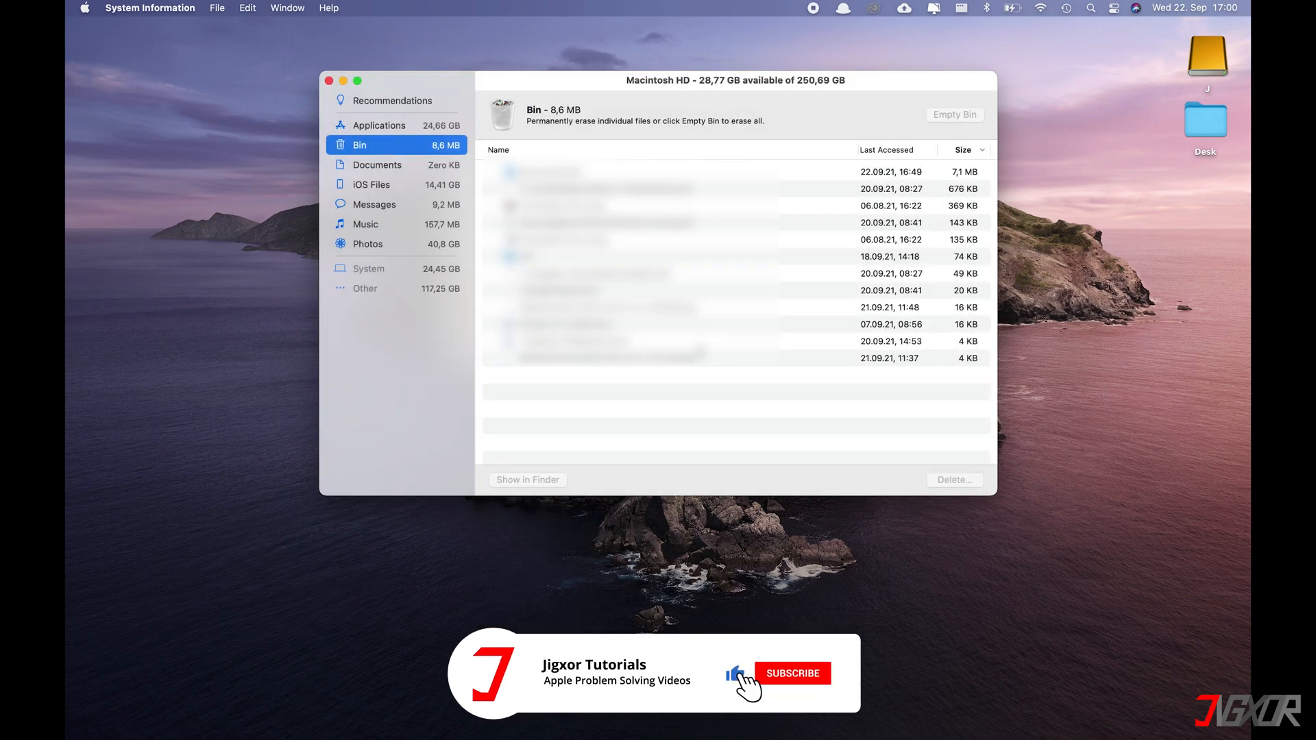
pyautogui.click(373, 164)
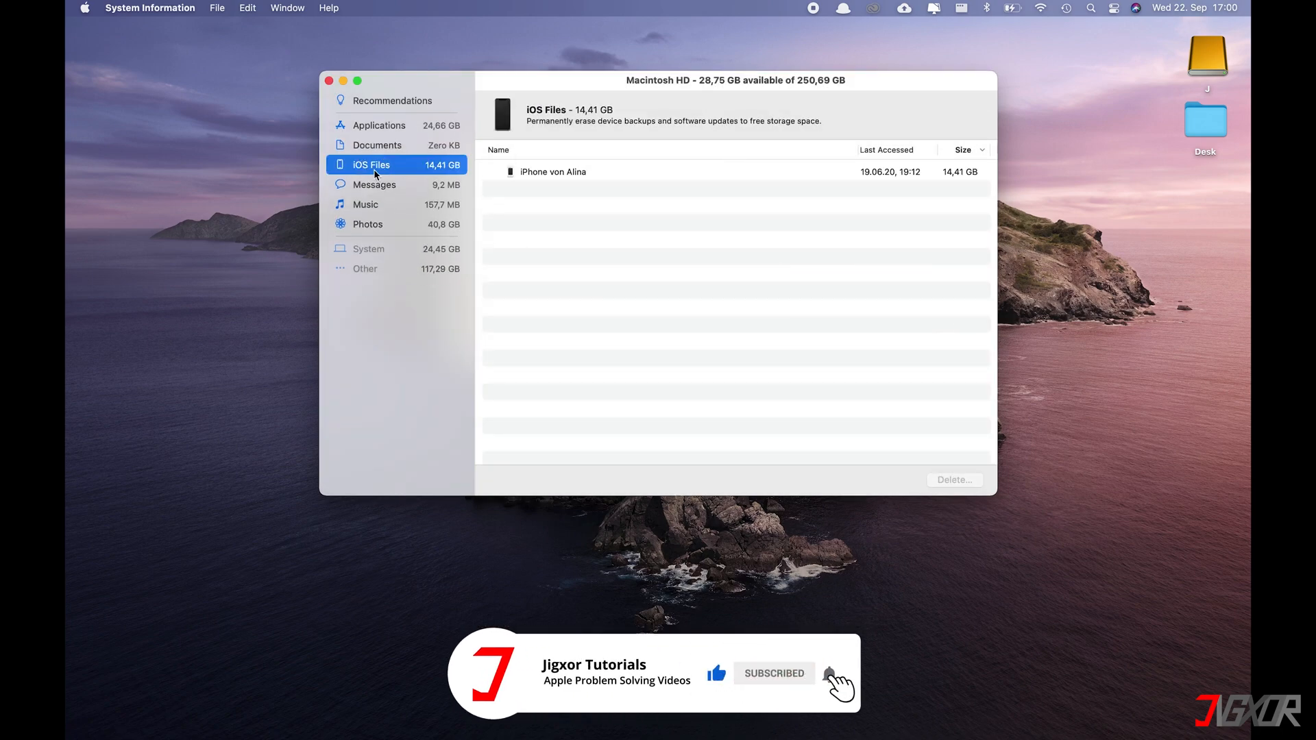
pyautogui.click(954, 480)
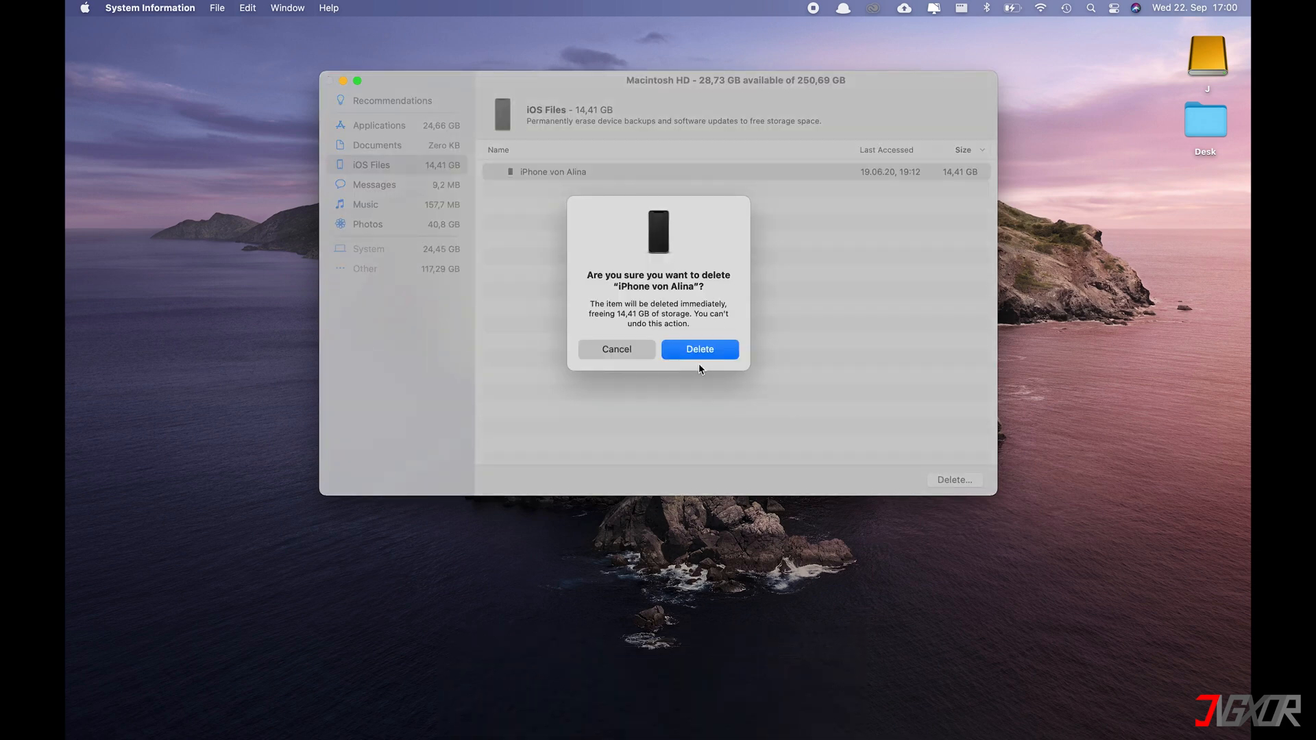
pyautogui.click(699, 349)
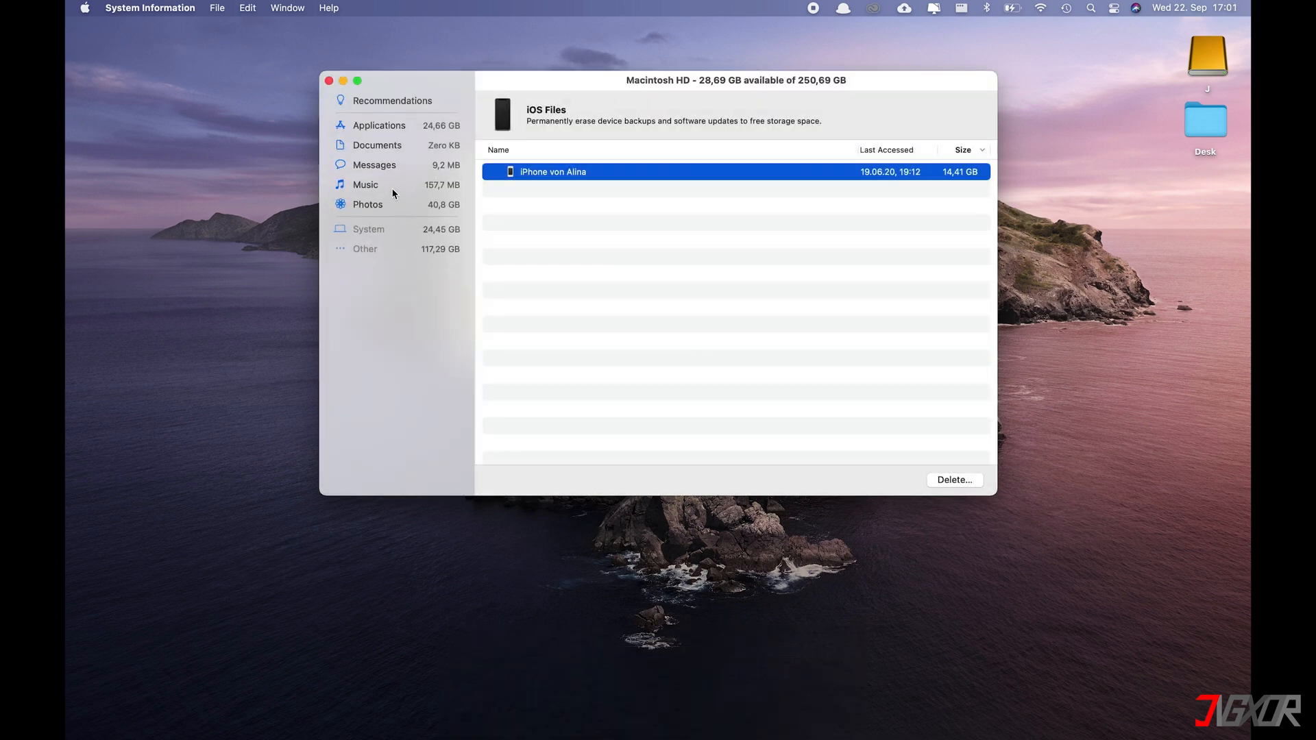
pyautogui.click(365, 184)
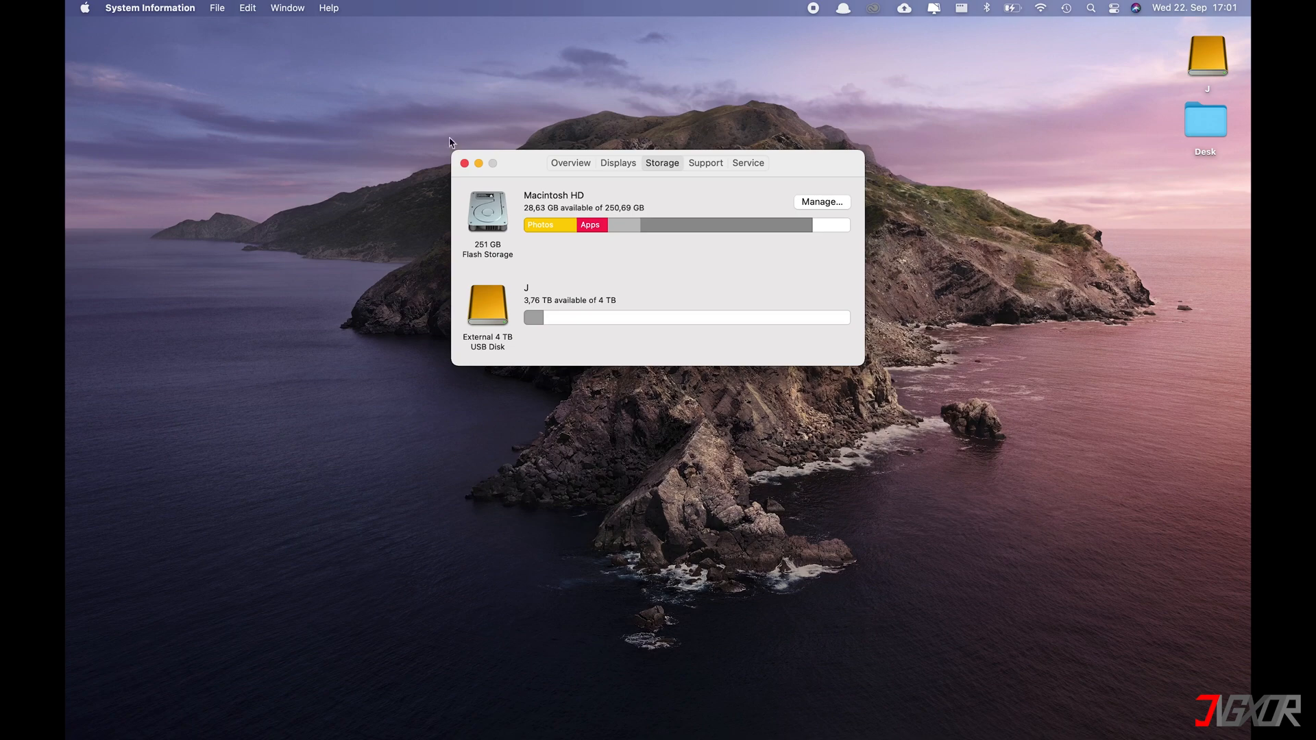
# Step: Close the About This Mac window to reveal the desktop
pyautogui.click(464, 164)
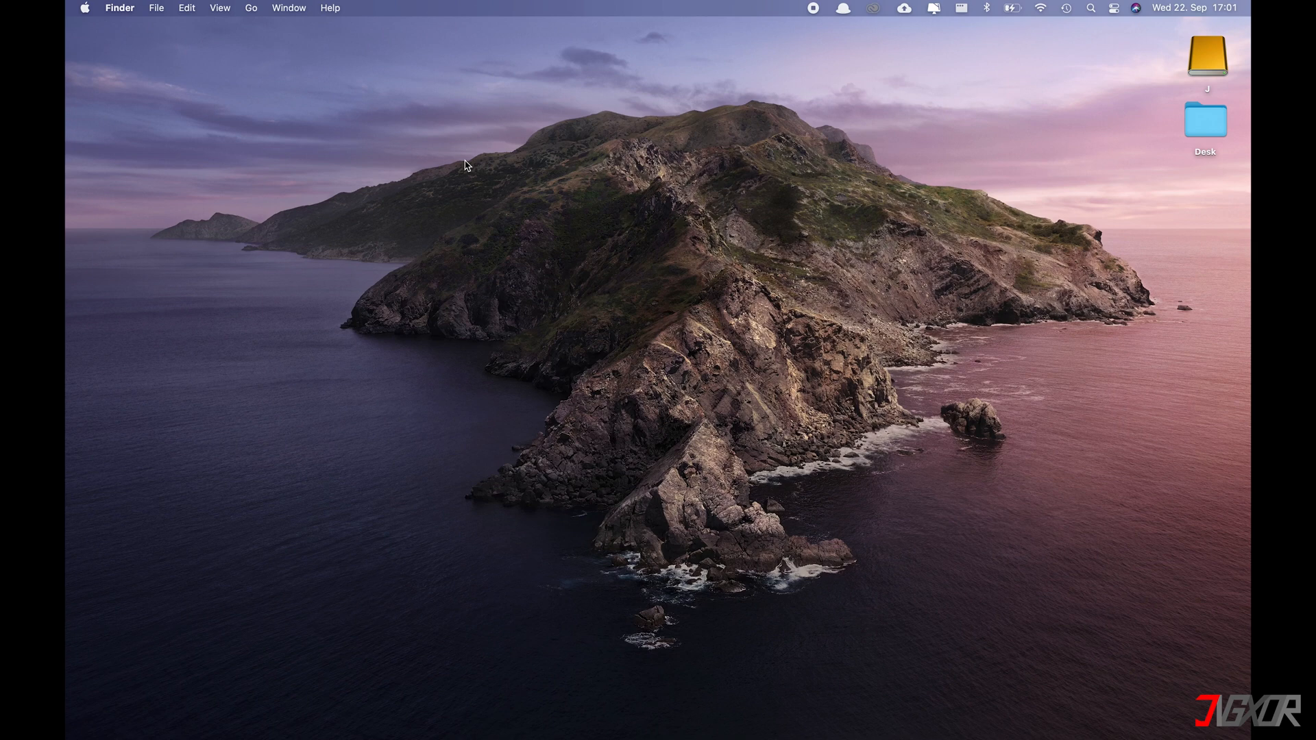
# Step: Search Spotlight for 'timemach' and open the Time Machine preferences pane
pyautogui.click(1206, 58)
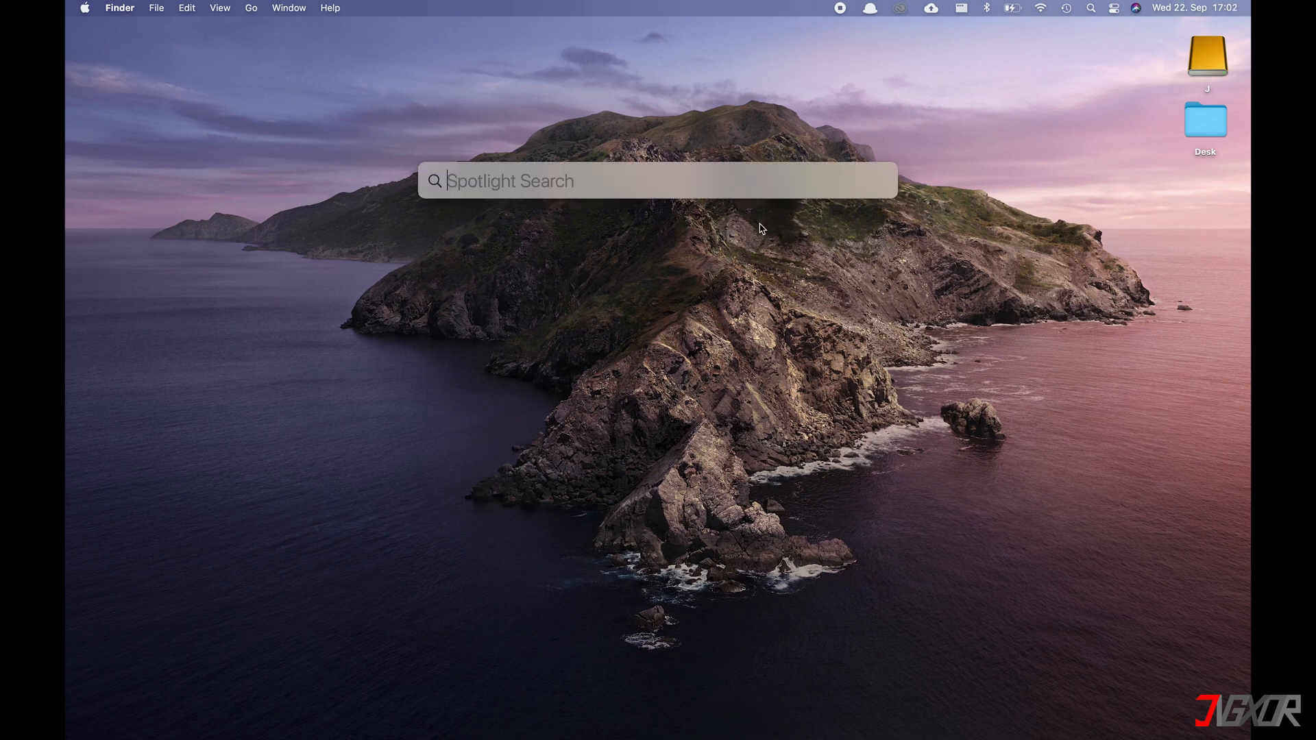
pyautogui.write('timemach')
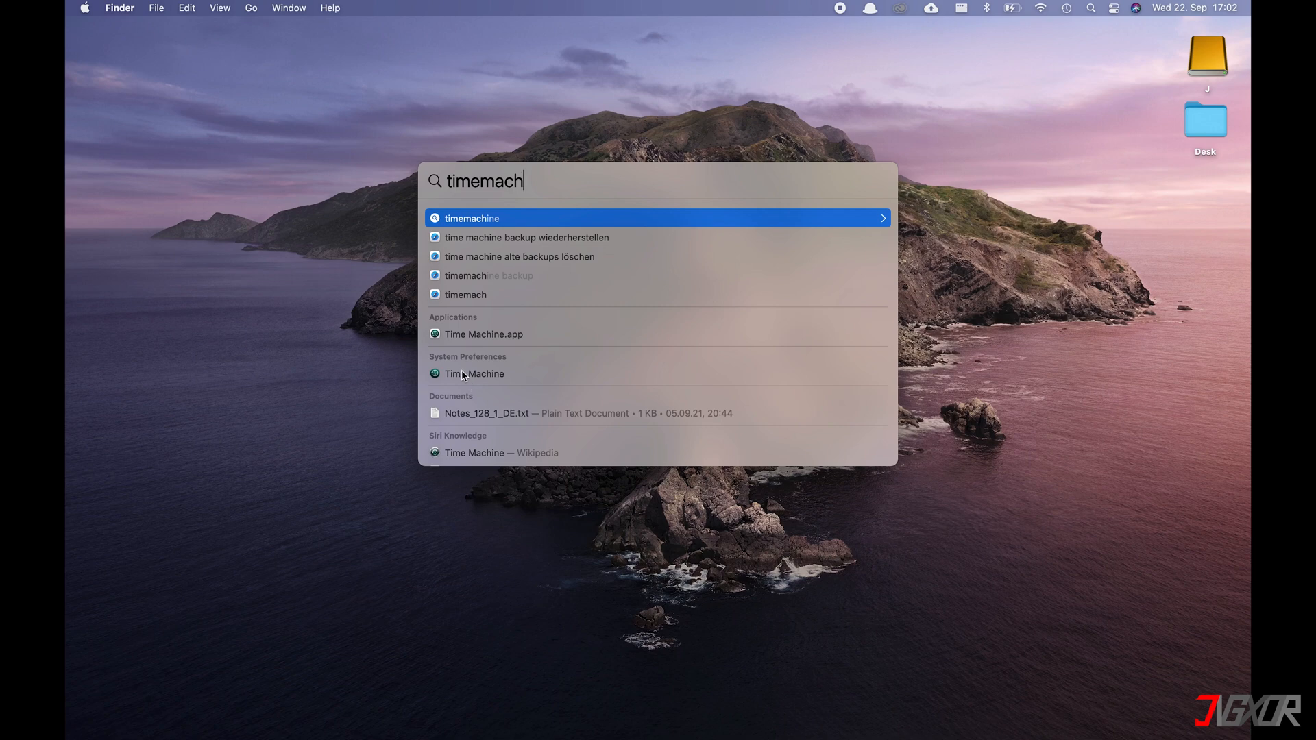
pyautogui.click(472, 374)
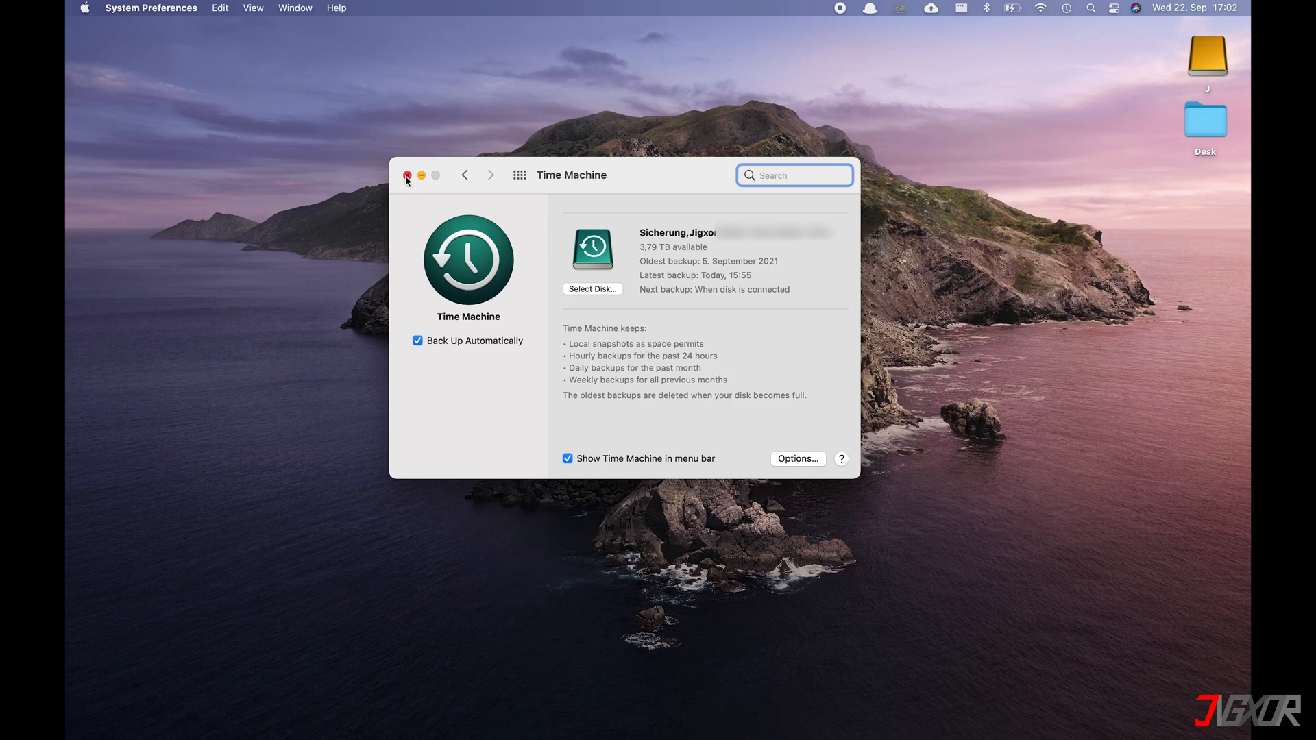
# Step: Close the Time Machine preferences window
pyautogui.click(407, 175)
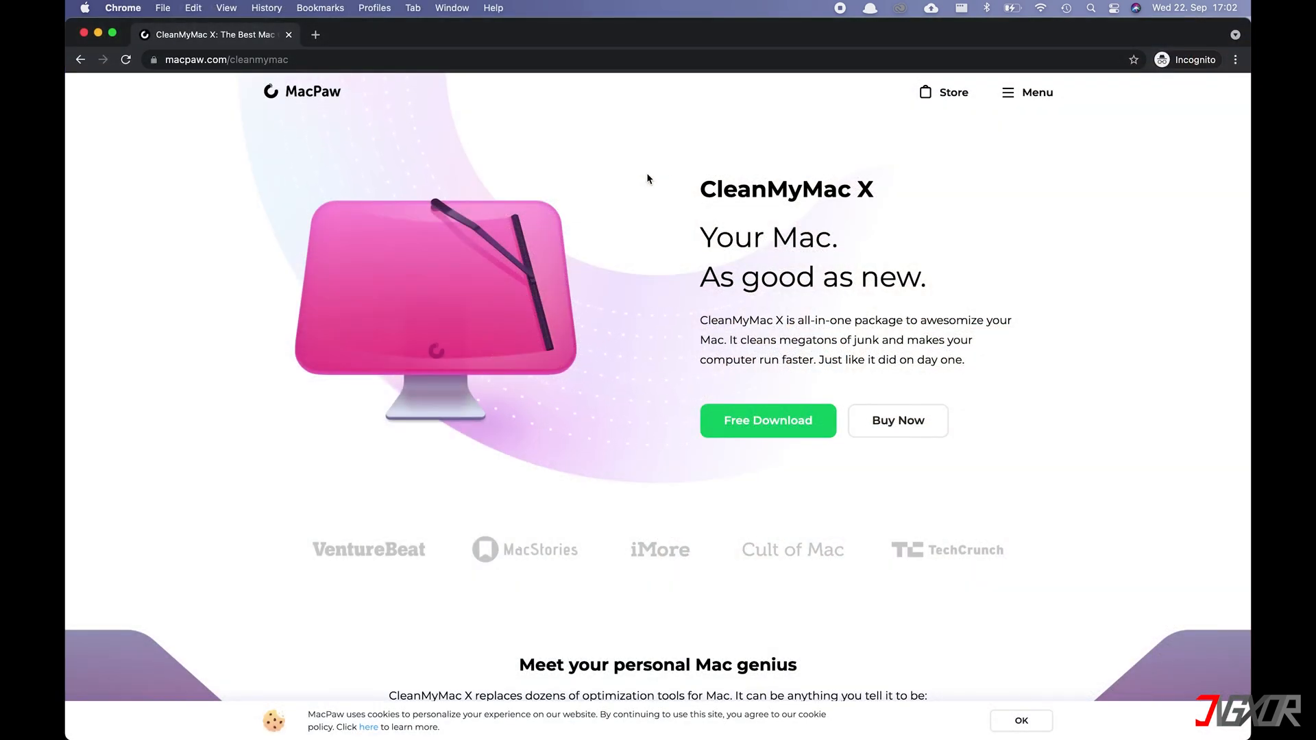
# Step: Download the free CleanMyMac X from macpaw.com and dismiss the thank-you popup
pyautogui.doubleClick(786, 189)
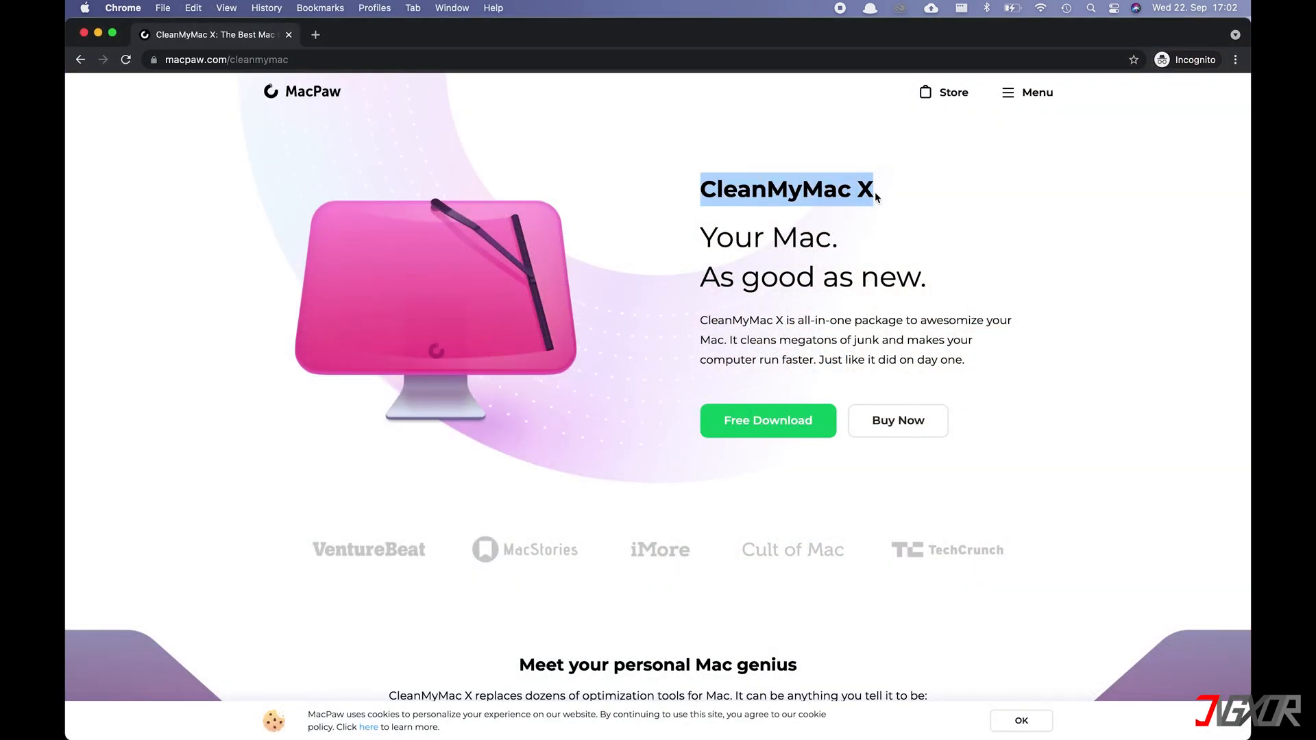
pyautogui.scroll(-3)
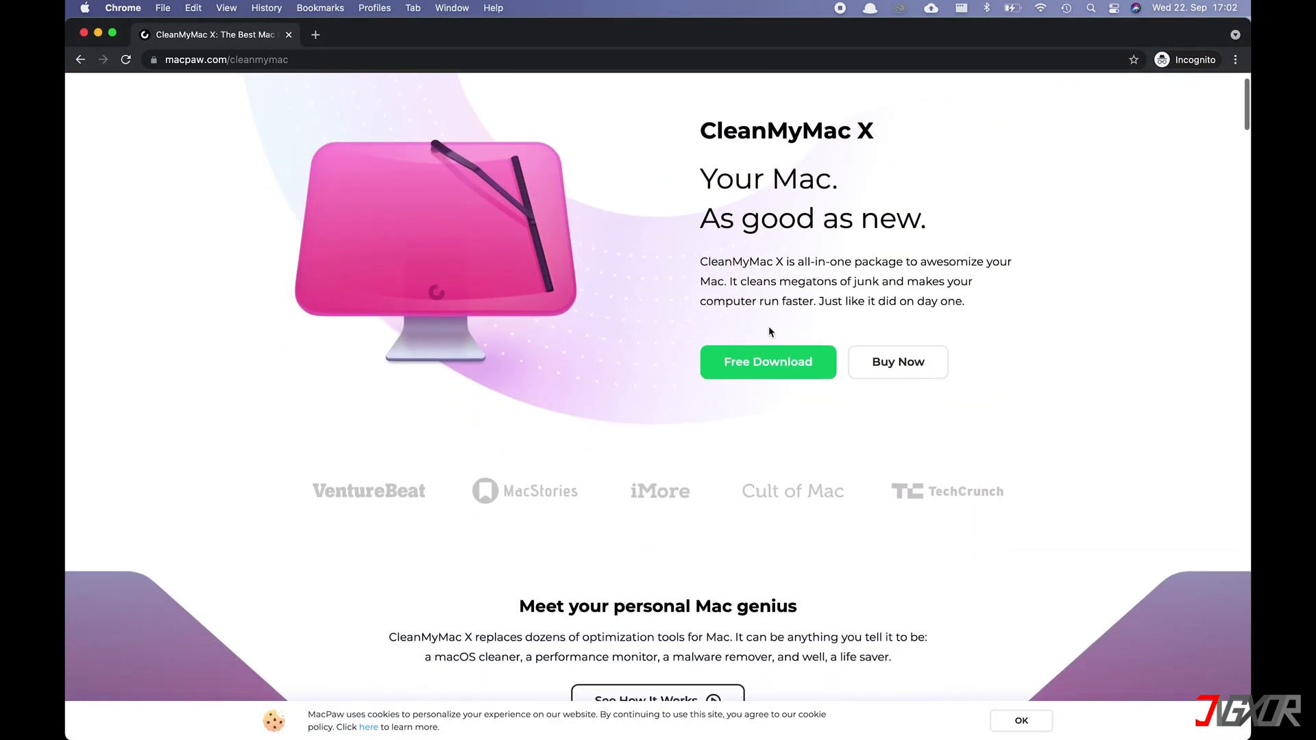
pyautogui.click(765, 362)
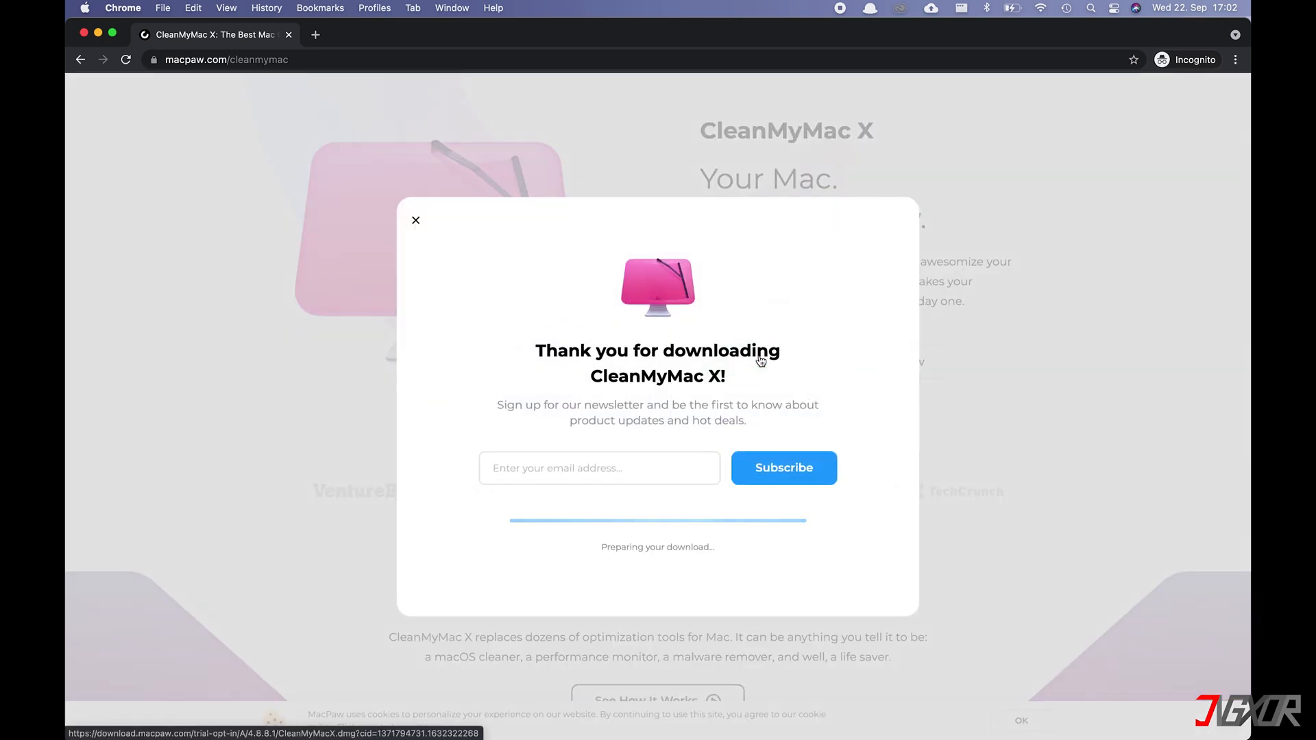
pyautogui.click(414, 220)
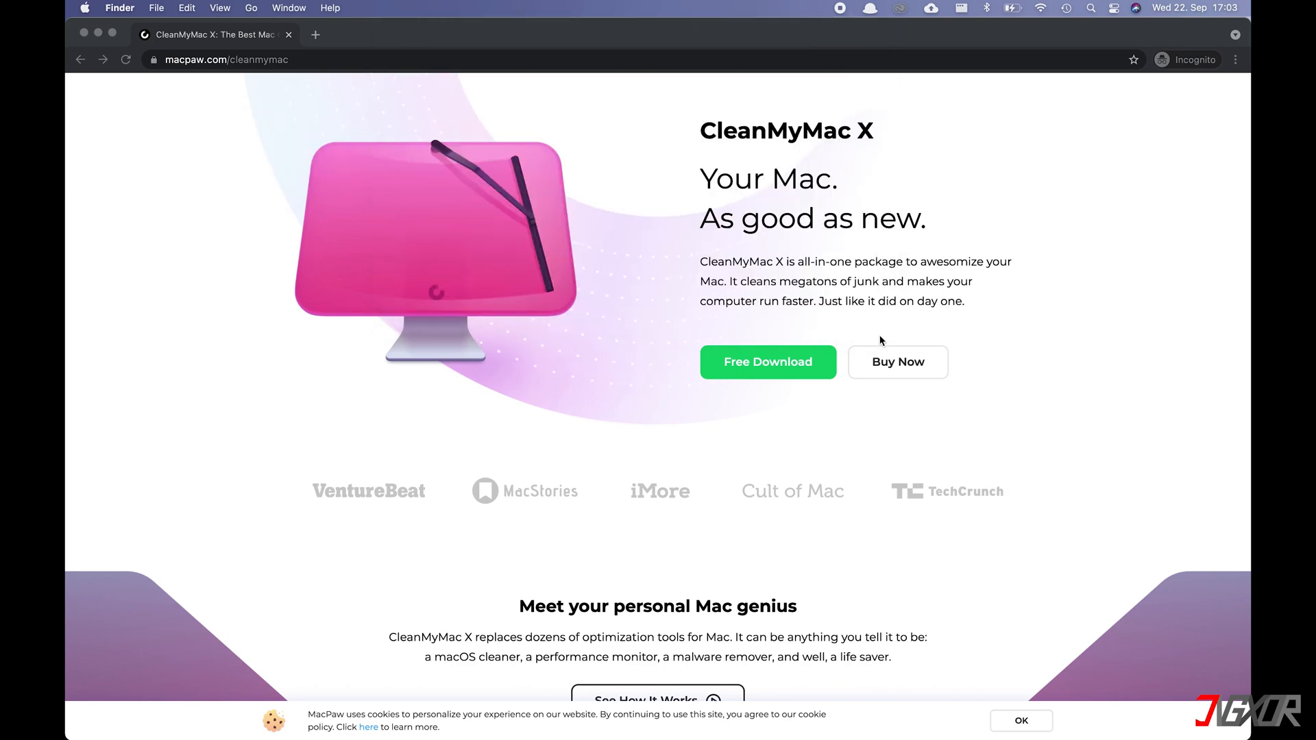
# Step: Browse the CleanMyMac X purchase plans and their prices
pyautogui.click(879, 336)
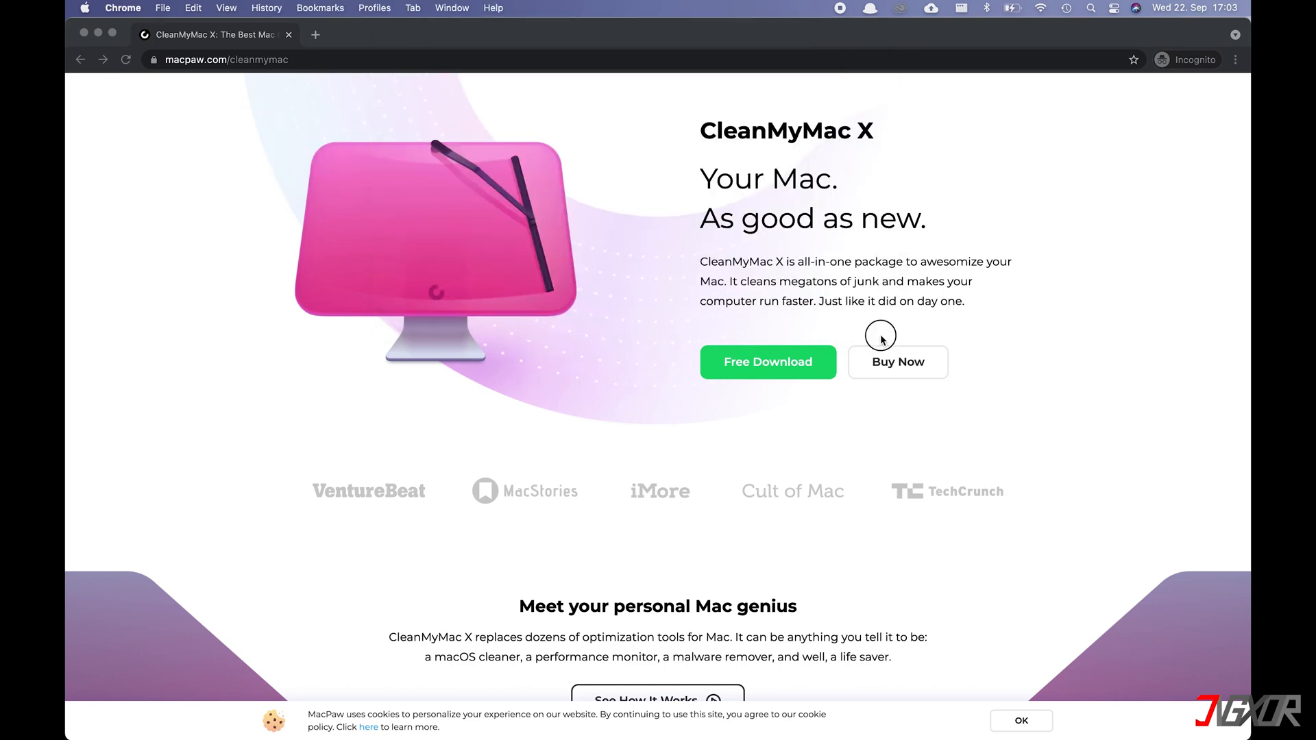
pyautogui.click(896, 362)
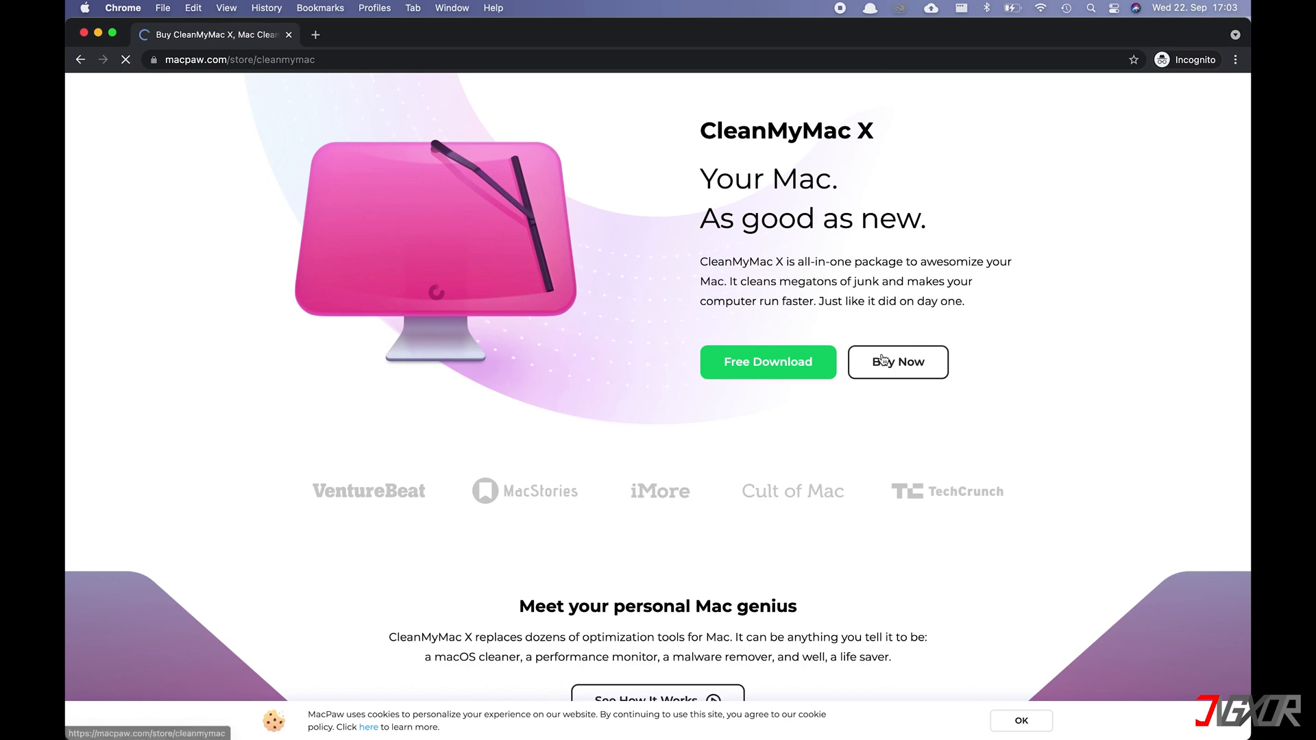
pyautogui.click(896, 362)
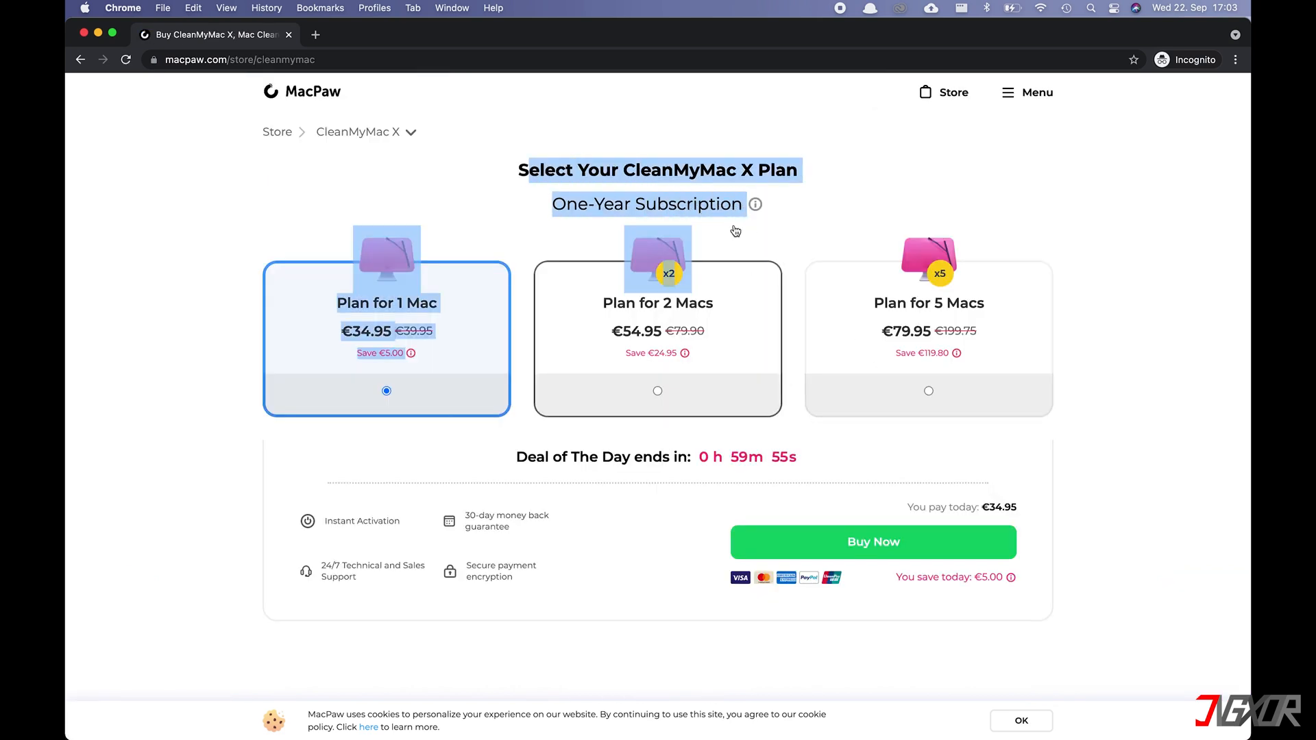
pyautogui.scroll(-3)
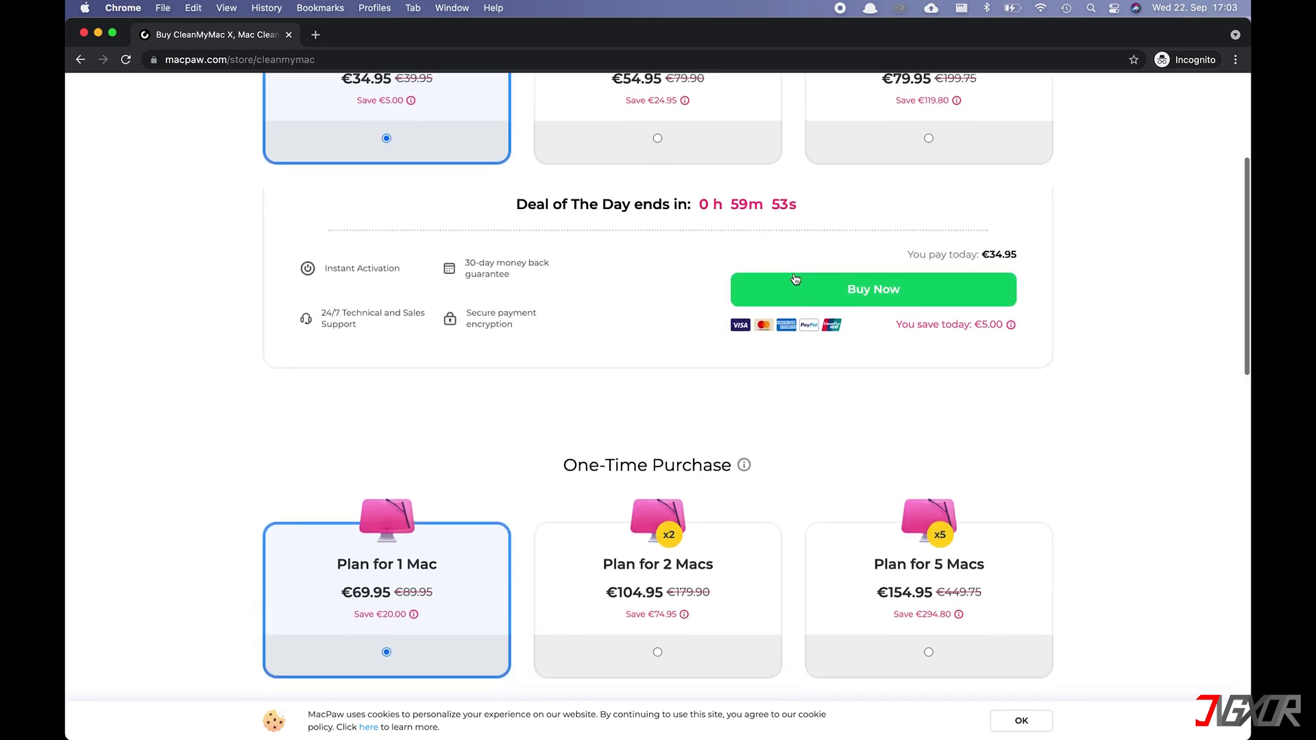
pyautogui.scroll(-3)
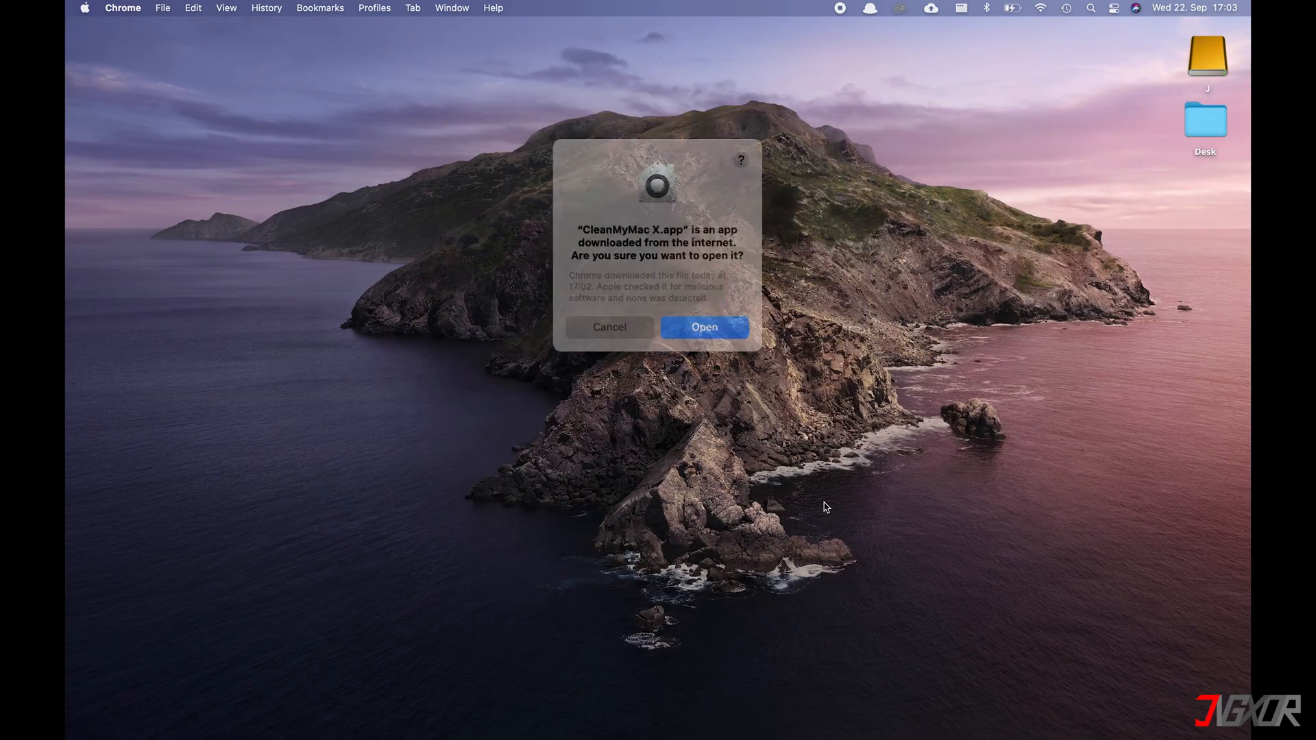
# Step: Open the downloaded CleanMyMac X and run a Smart Scan, reviewing junk details
pyautogui.click(703, 326)
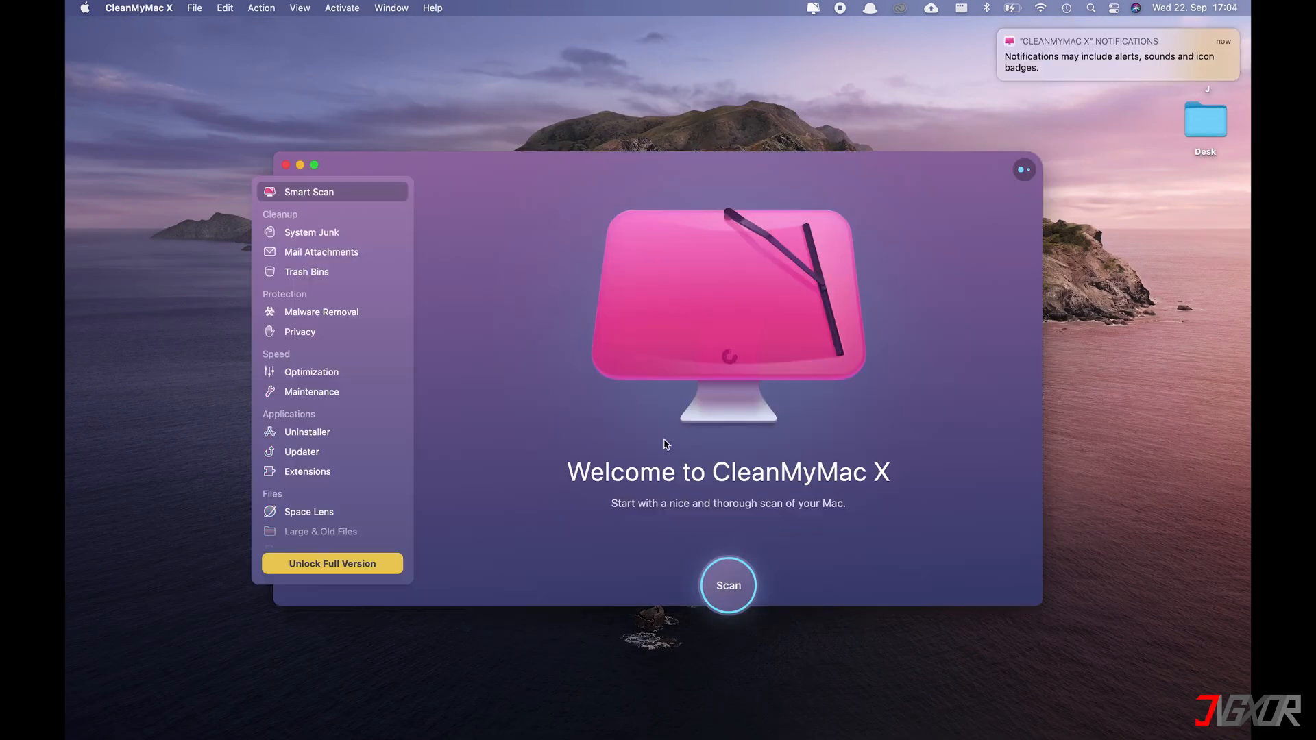
pyautogui.moveTo(729, 528)
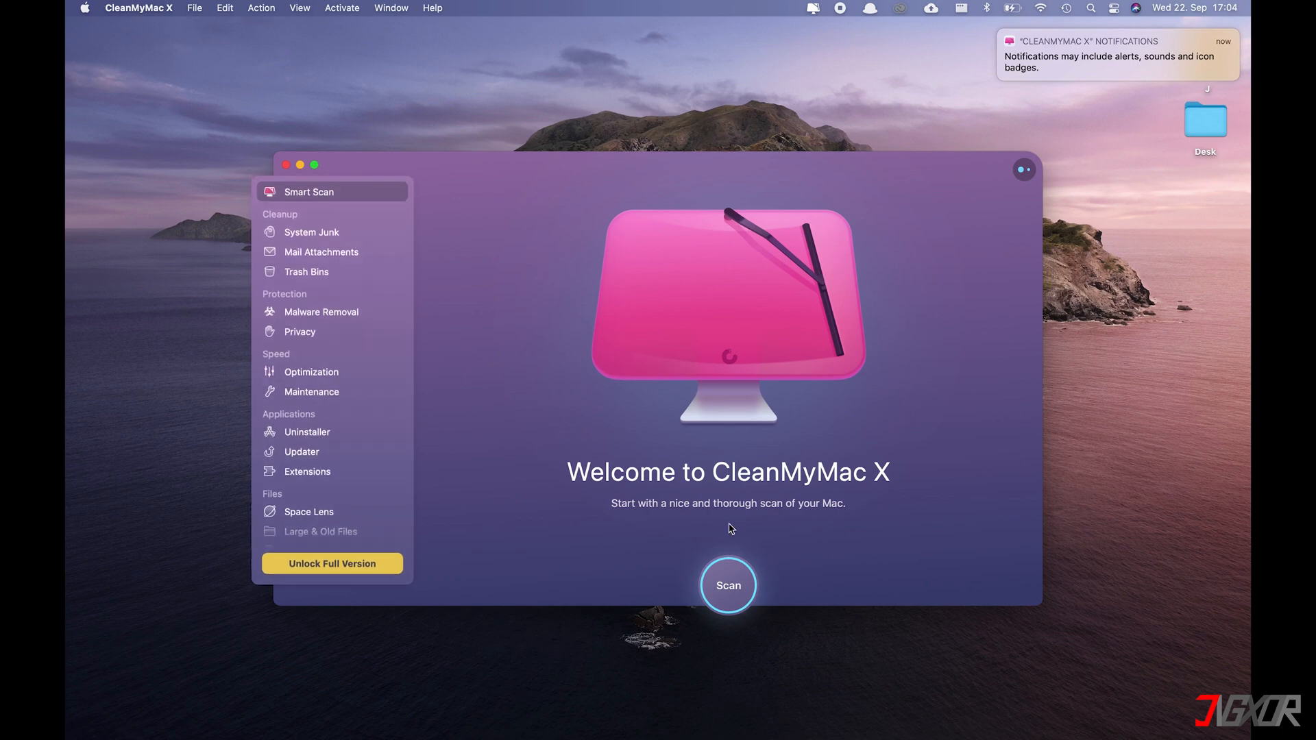
pyautogui.click(726, 585)
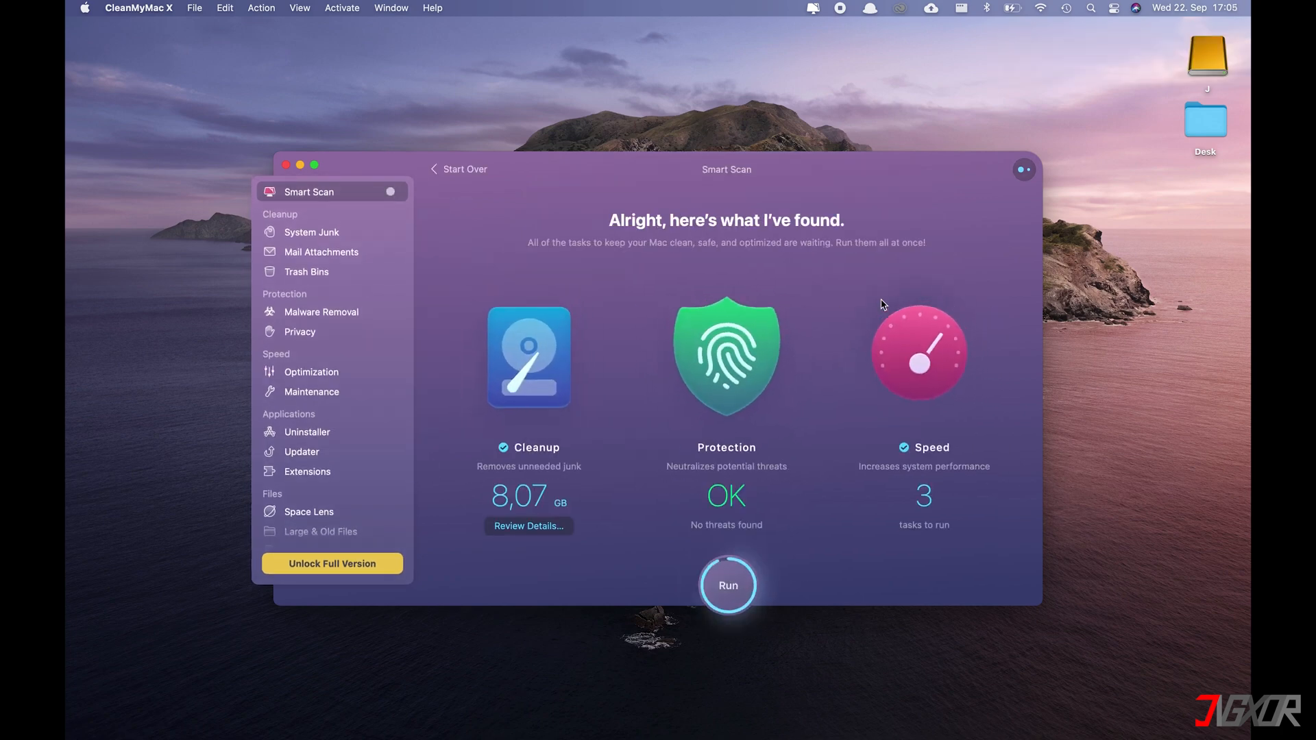
pyautogui.click(527, 527)
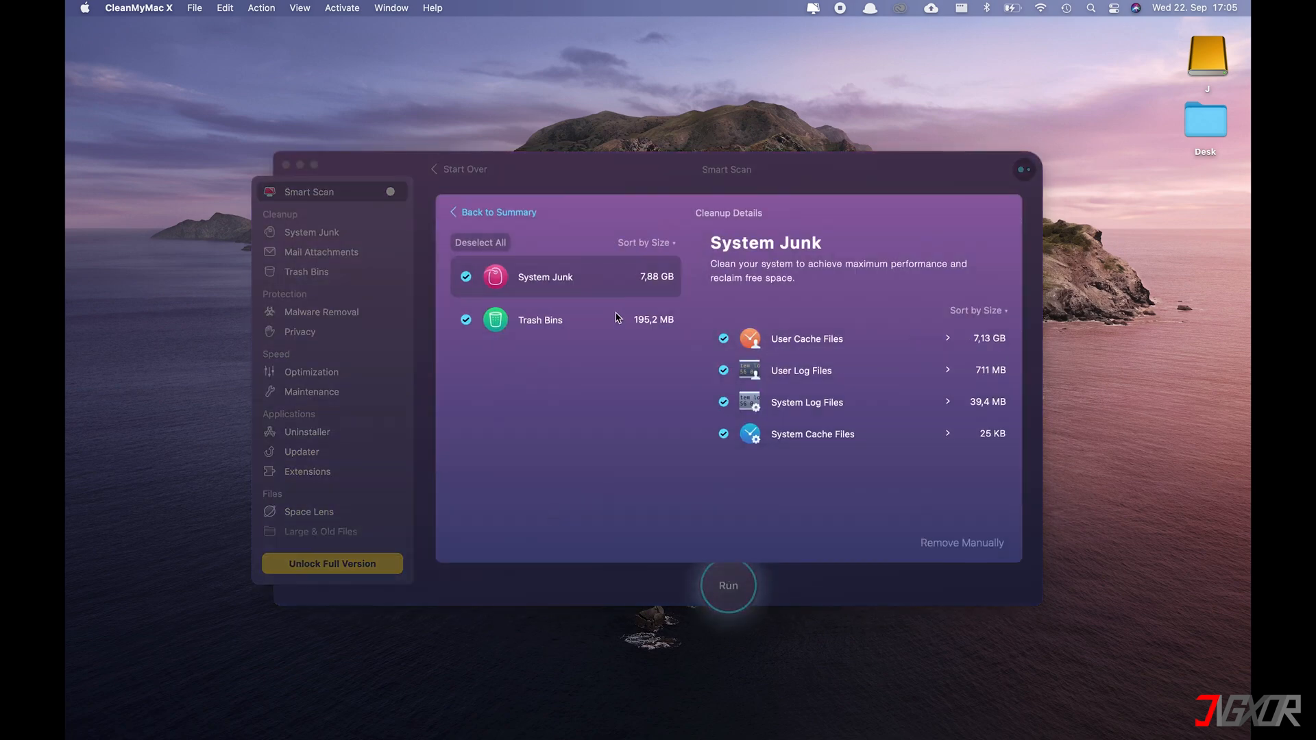
pyautogui.click(497, 212)
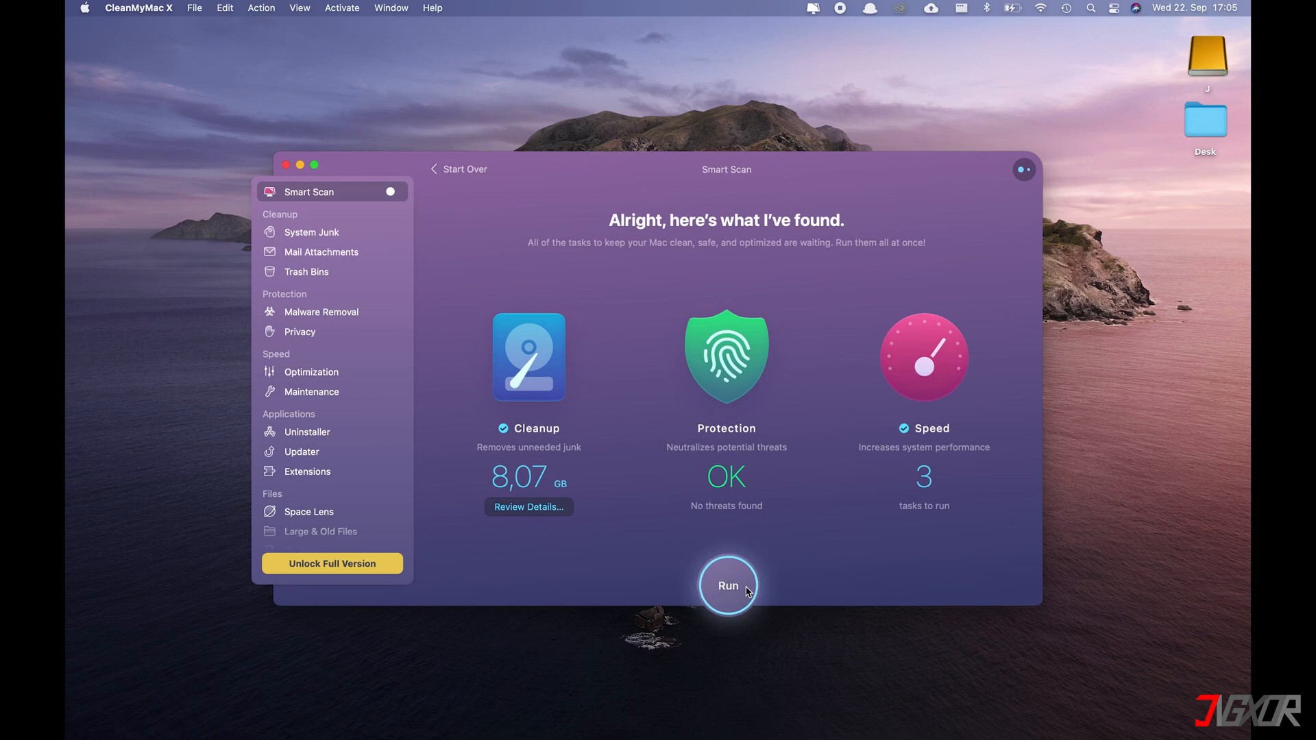
# Step: Activate the full version using an existing license activation number
pyautogui.click(726, 584)
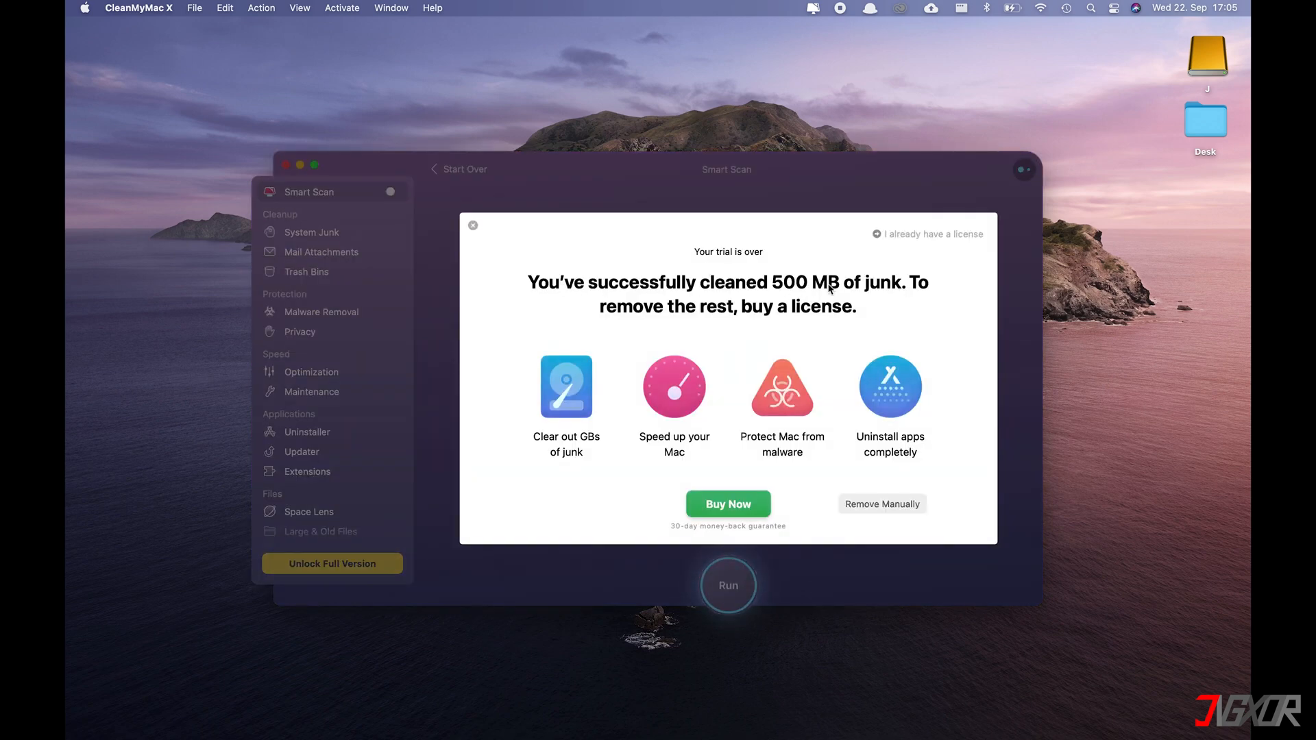
pyautogui.click(926, 234)
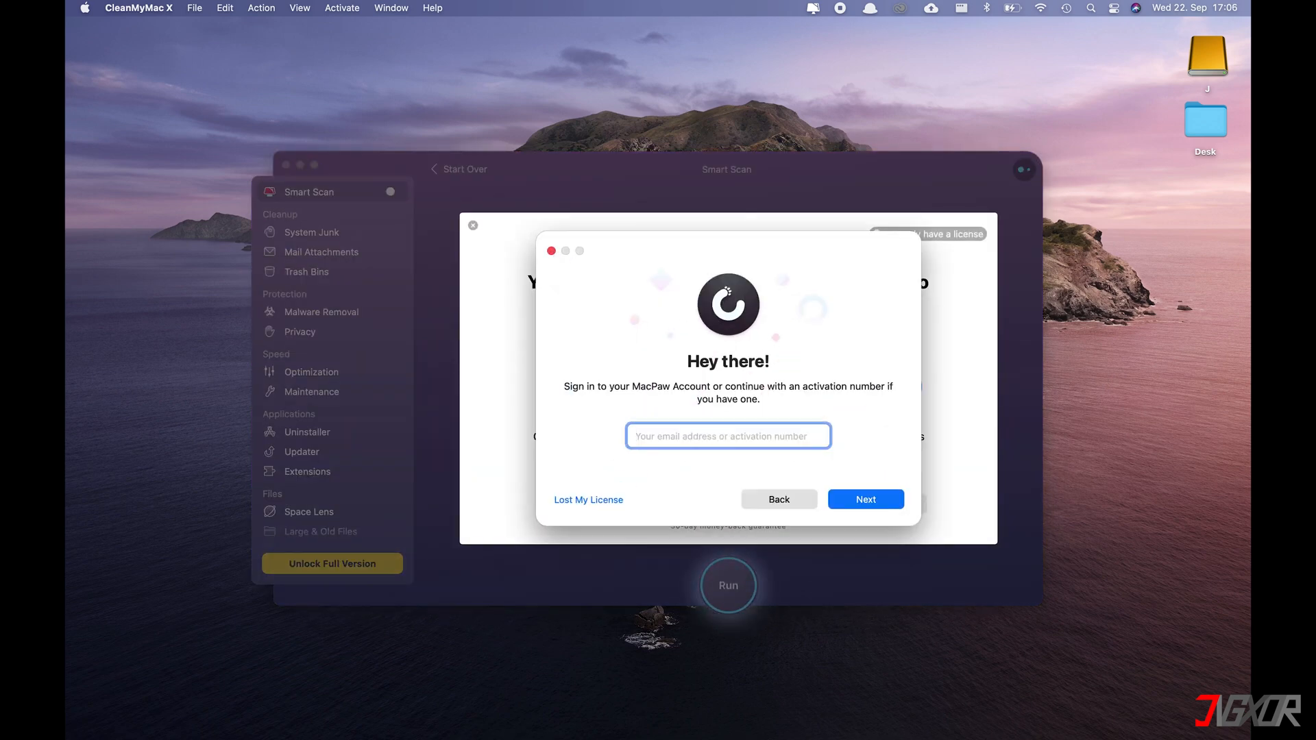
pyautogui.click(865, 500)
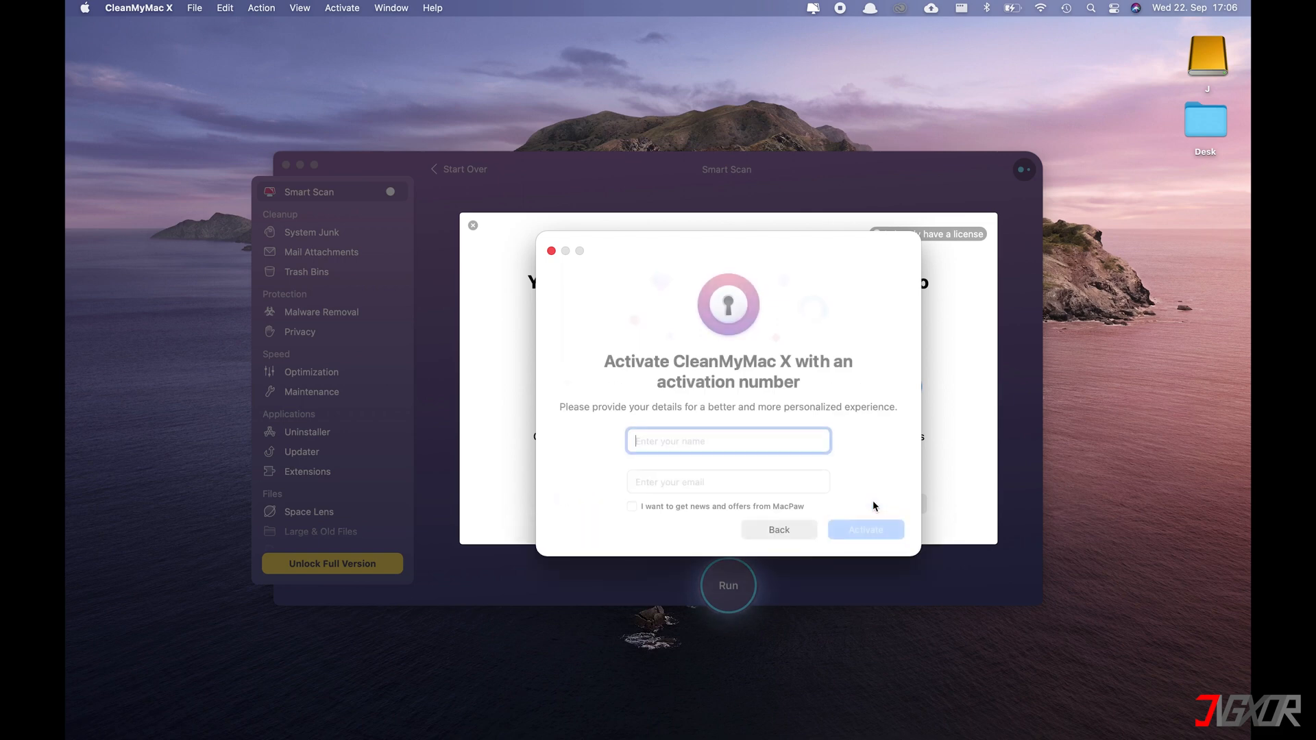
pyautogui.click(865, 529)
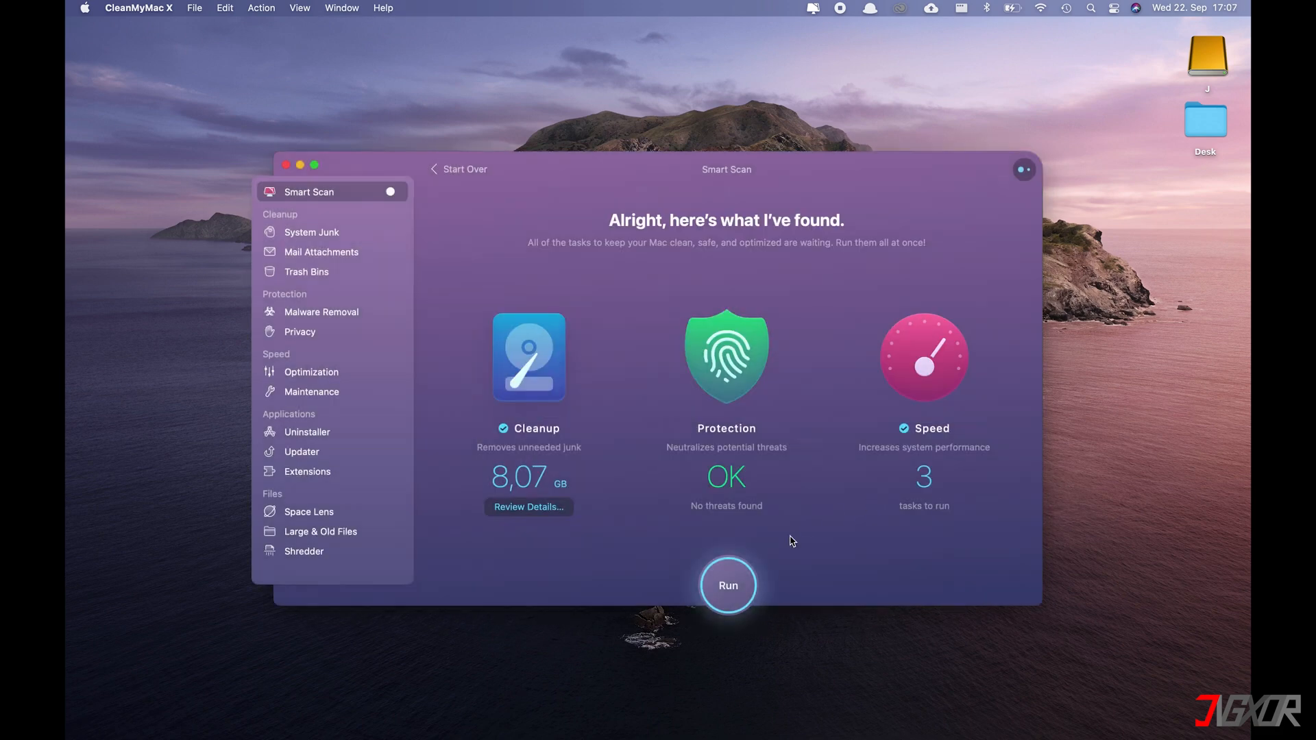
# Step: Clean 4.82 GB of junk without quitting browsers, then start the Deep Scan
pyautogui.click(727, 585)
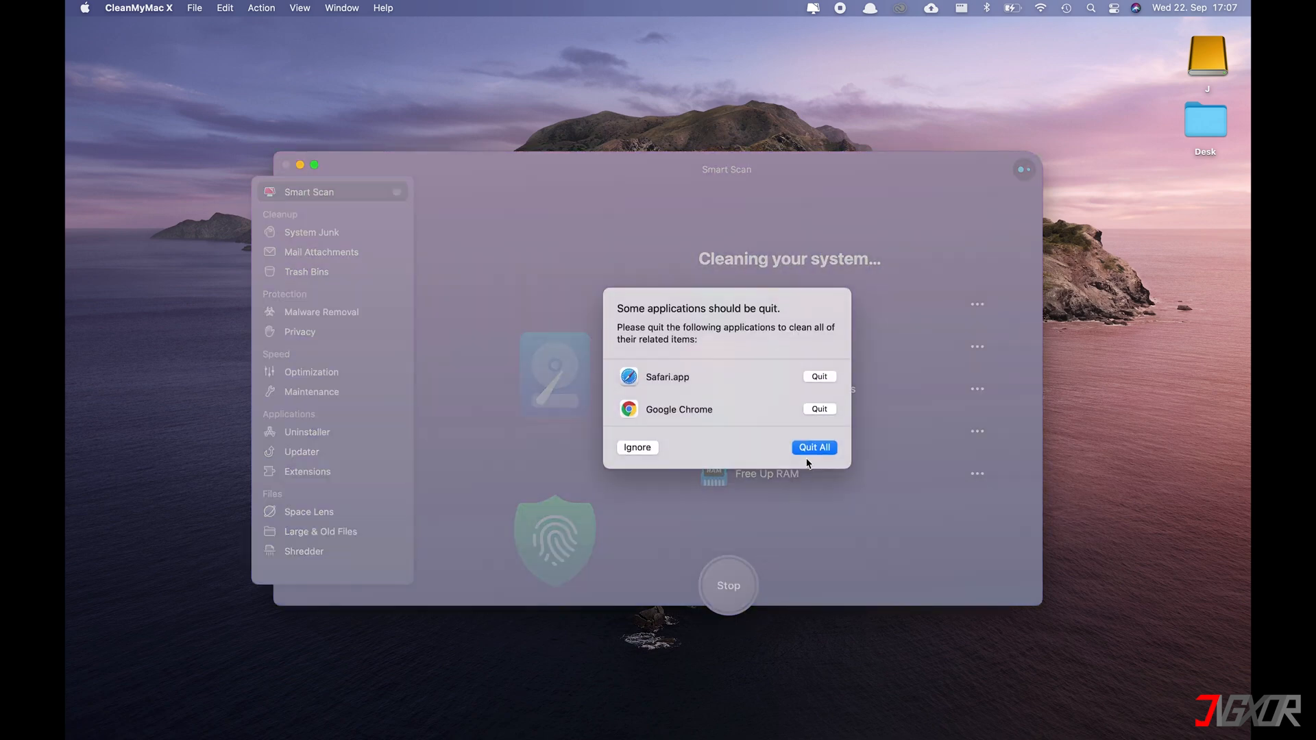
pyautogui.moveTo(812, 414)
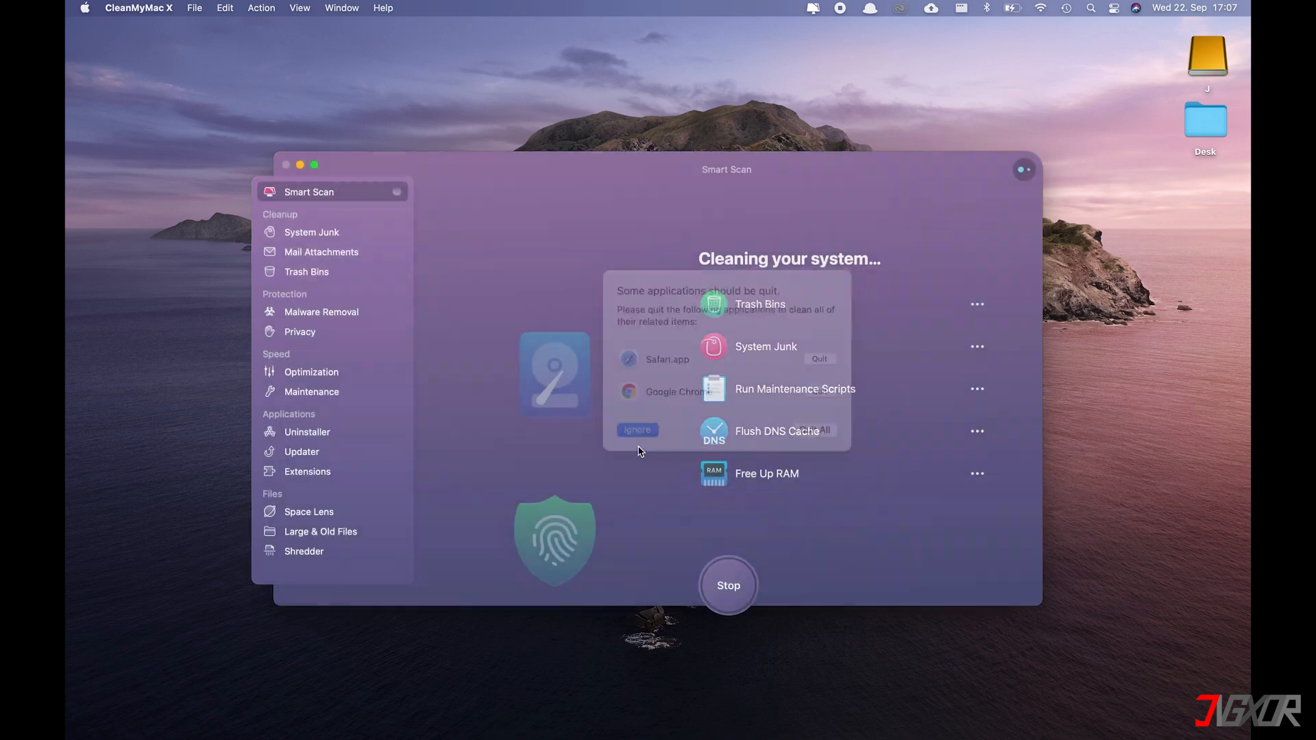
pyautogui.click(636, 429)
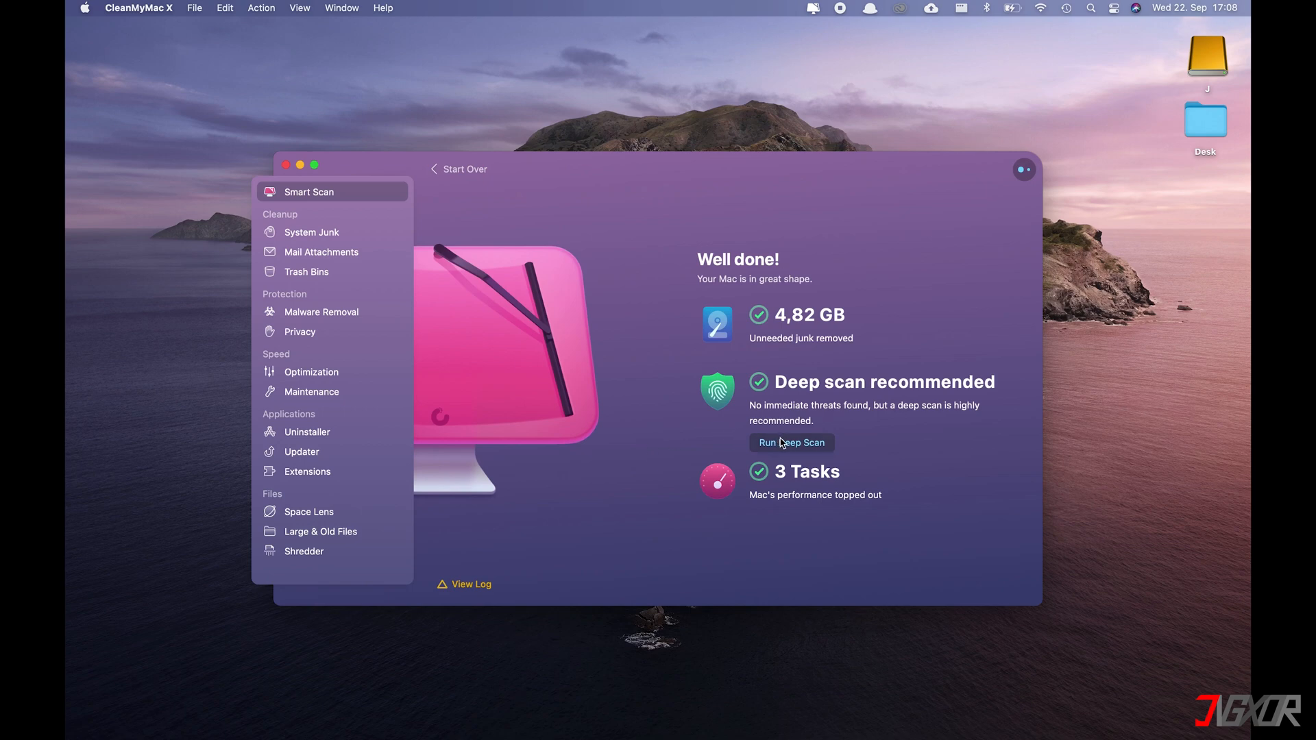
pyautogui.click(789, 442)
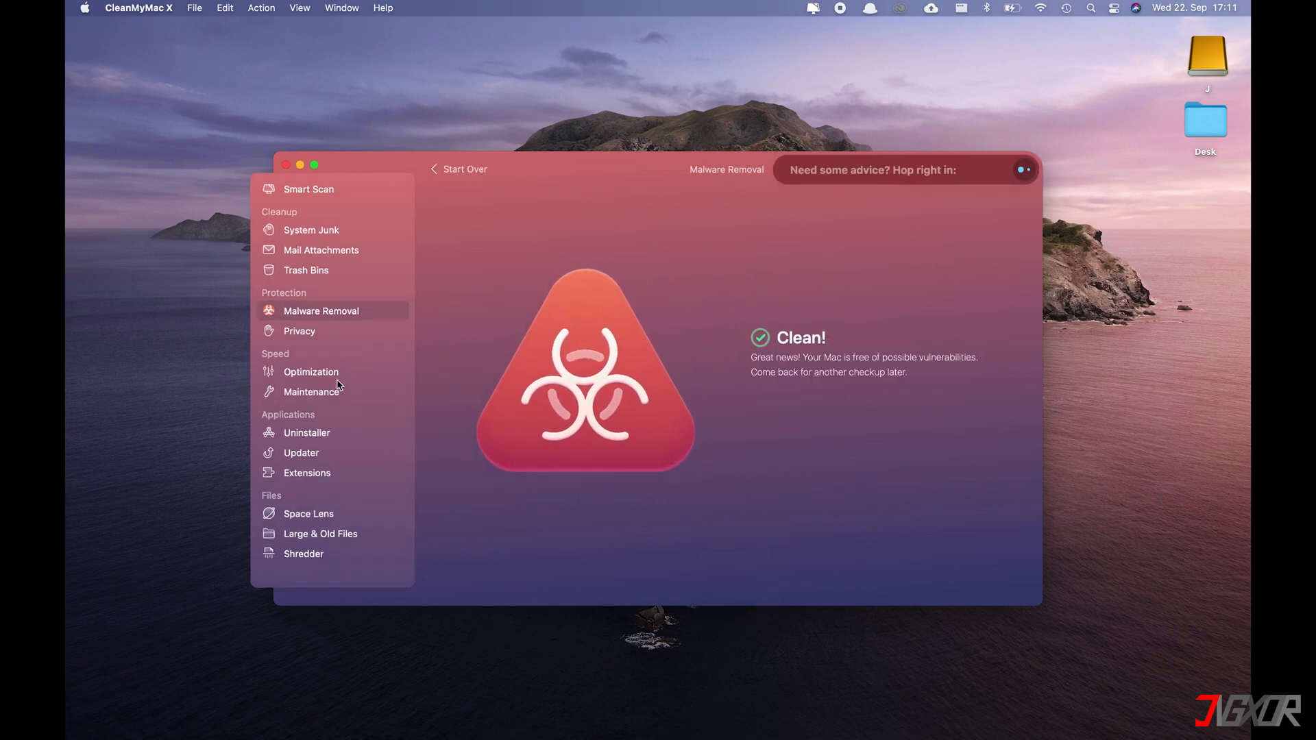
pyautogui.moveTo(309, 513)
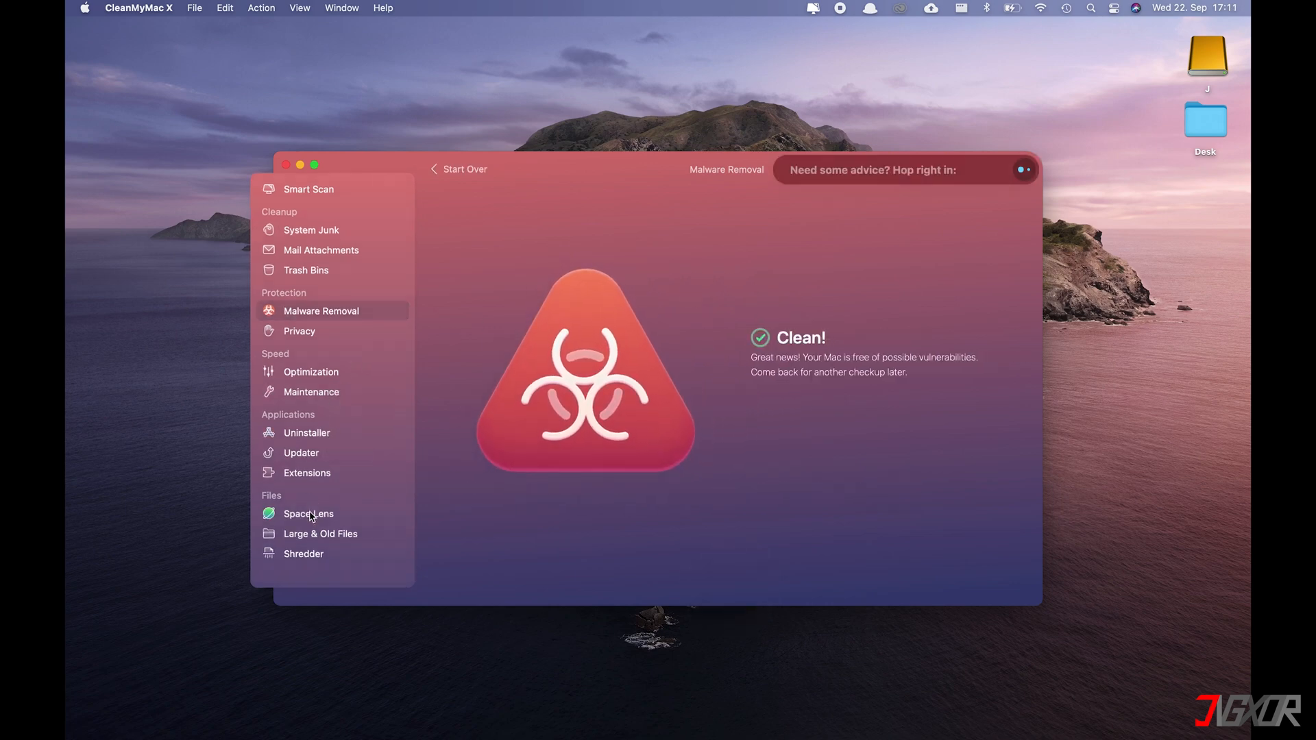
# Step: Map Macintosh HD in Space Lens, revealing Users as largest at 119.65 GB
pyautogui.click(308, 512)
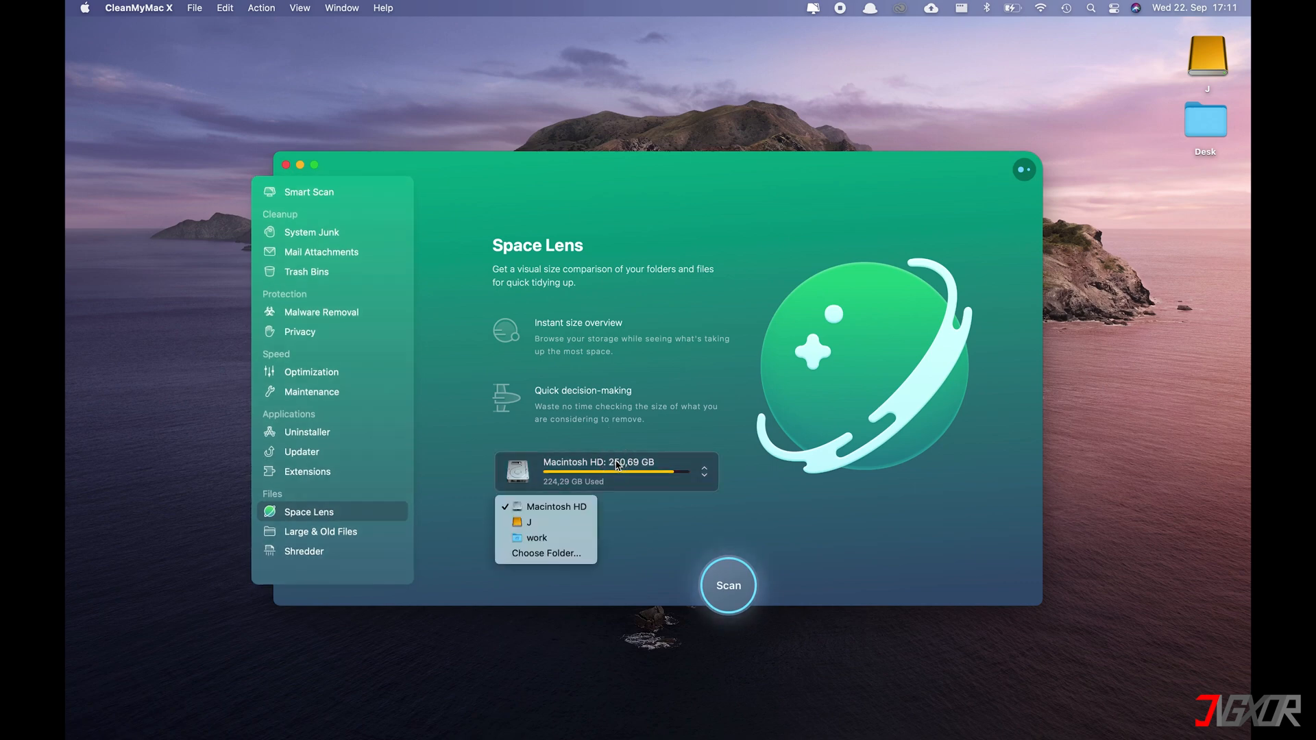
pyautogui.click(558, 506)
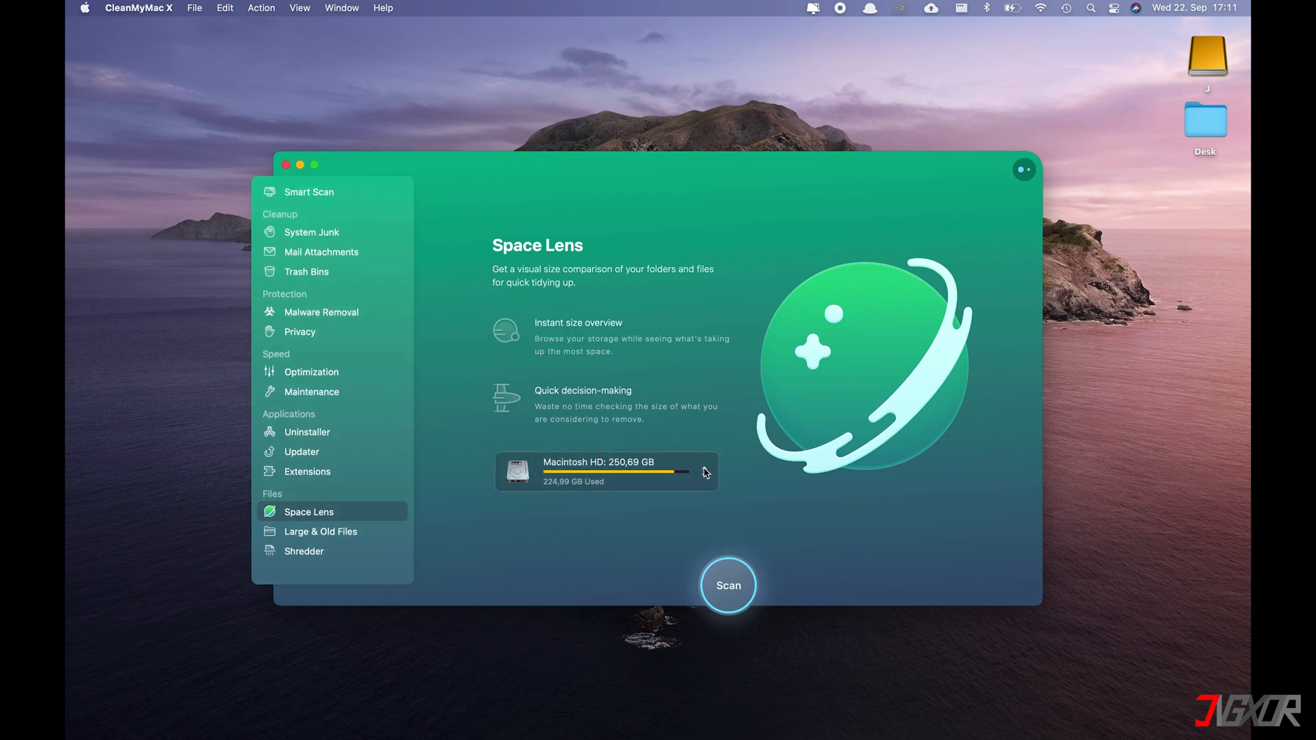
pyautogui.click(726, 585)
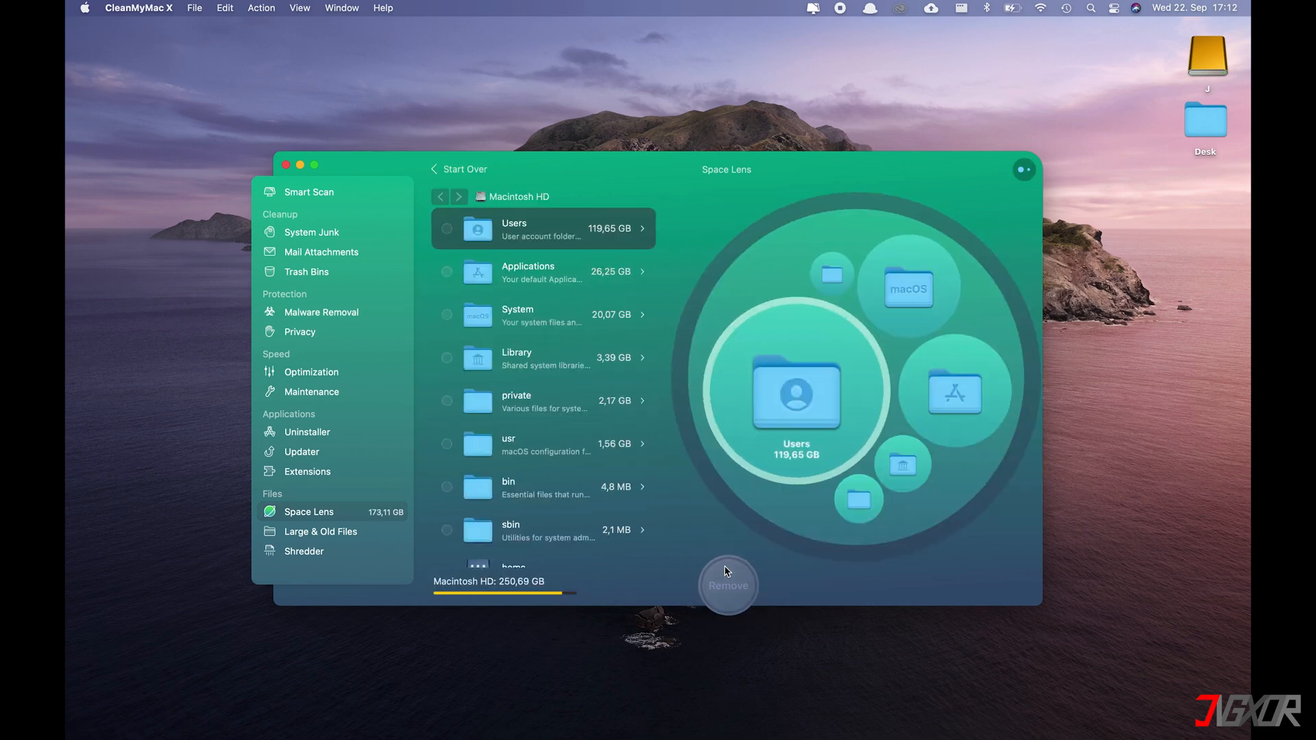
pyautogui.moveTo(546, 261)
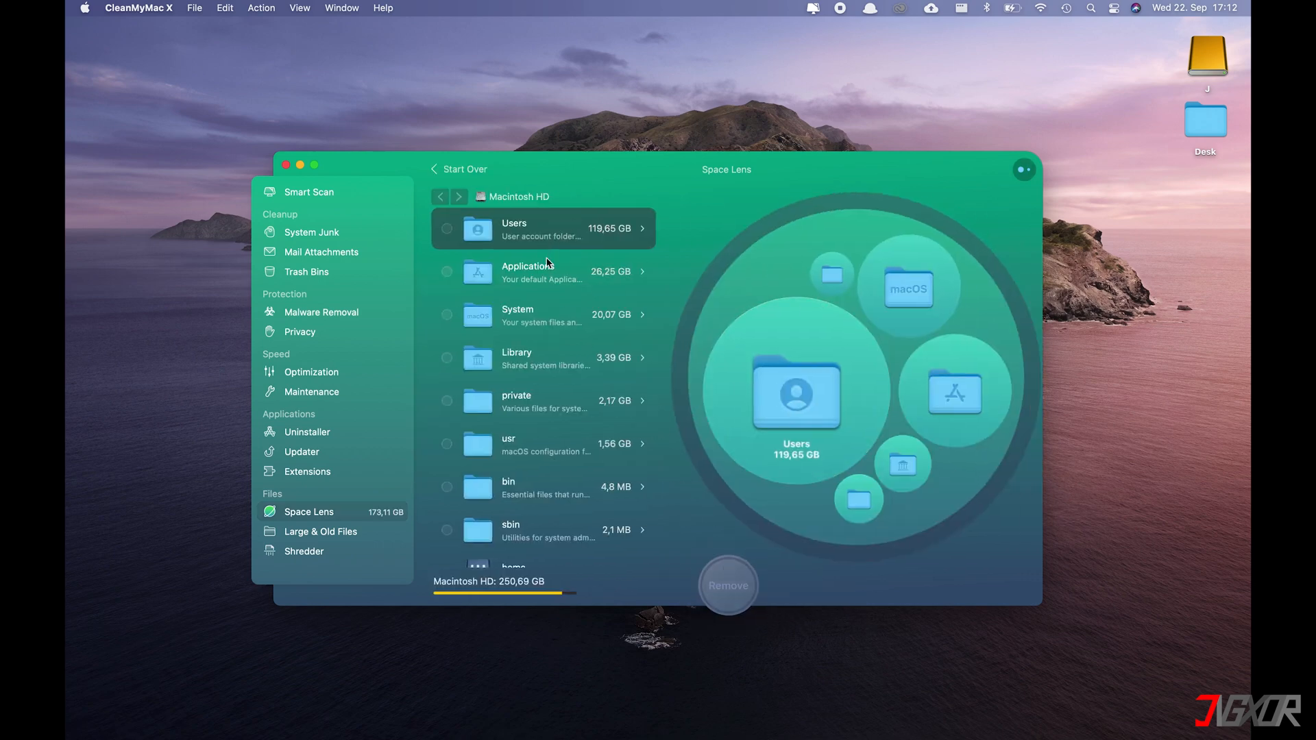
pyautogui.moveTo(598, 283)
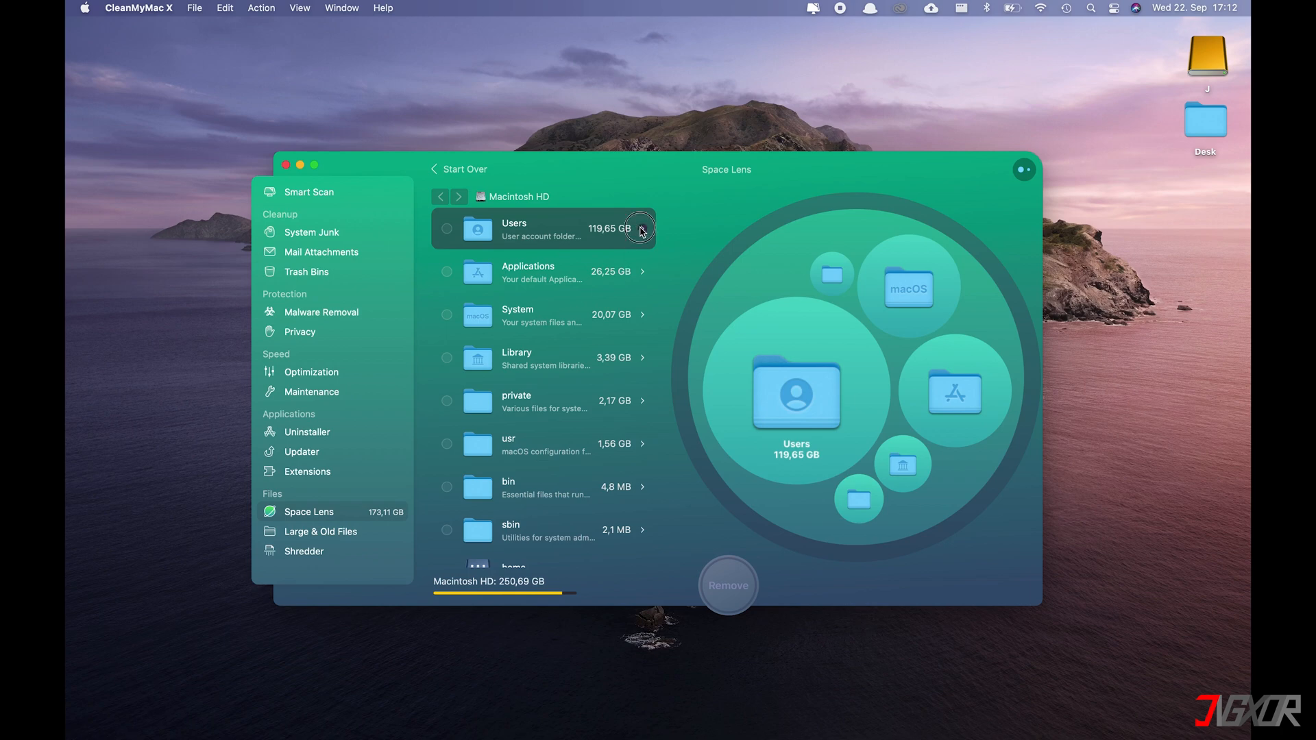
# Step: Drill into Adobe > Common, mark Media Cache Files (473.1 MB), then cancel removal
pyautogui.click(641, 228)
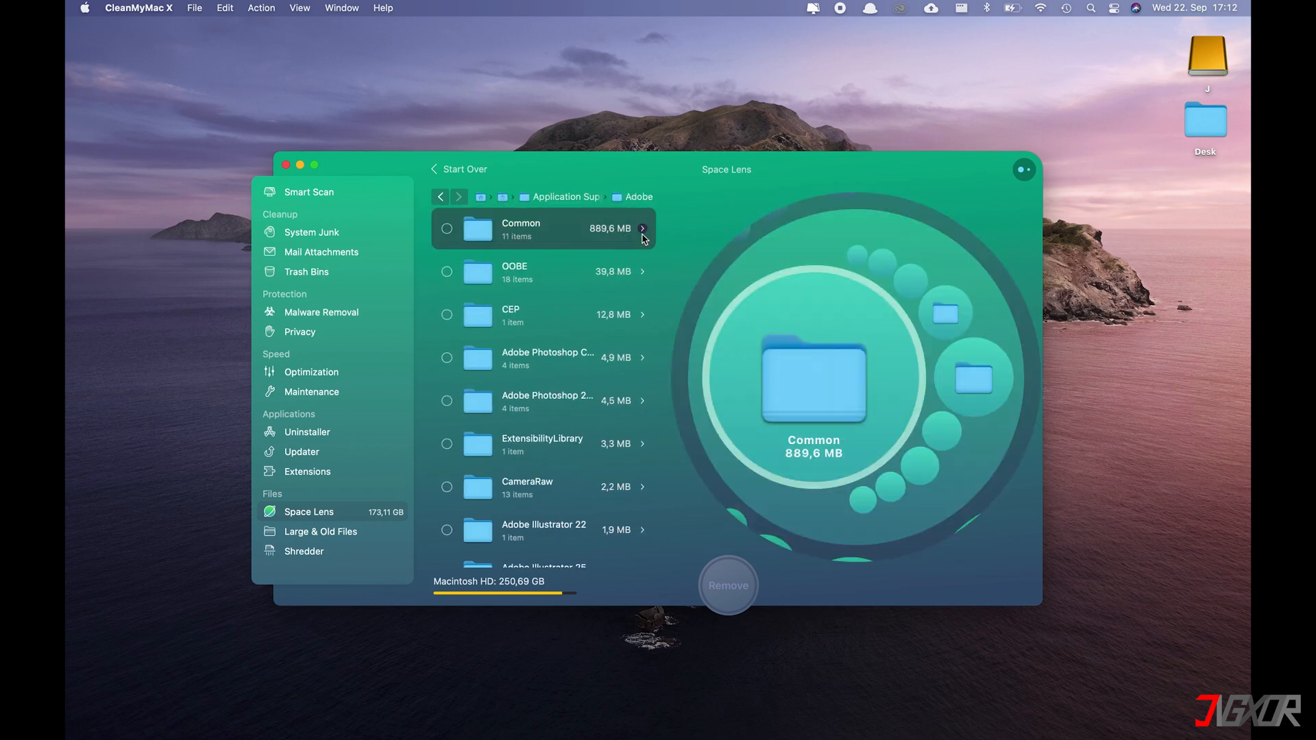
pyautogui.click(643, 229)
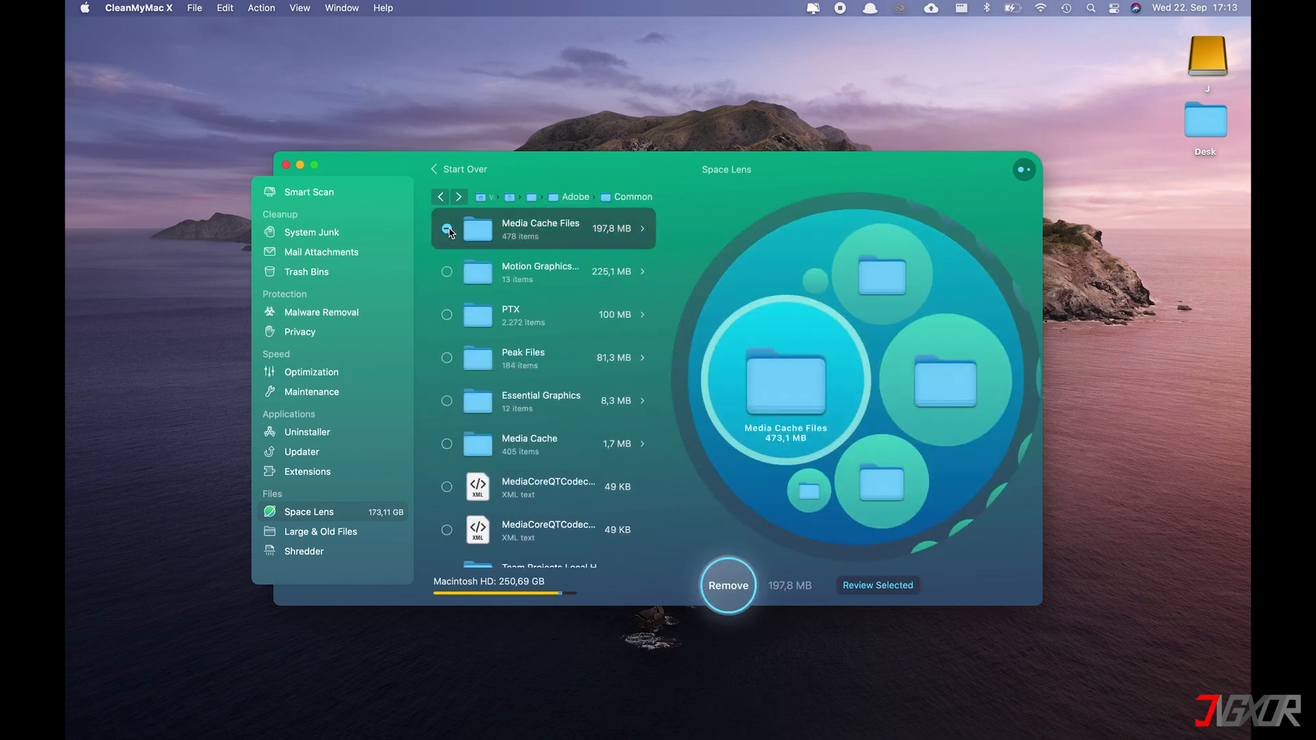
pyautogui.click(446, 228)
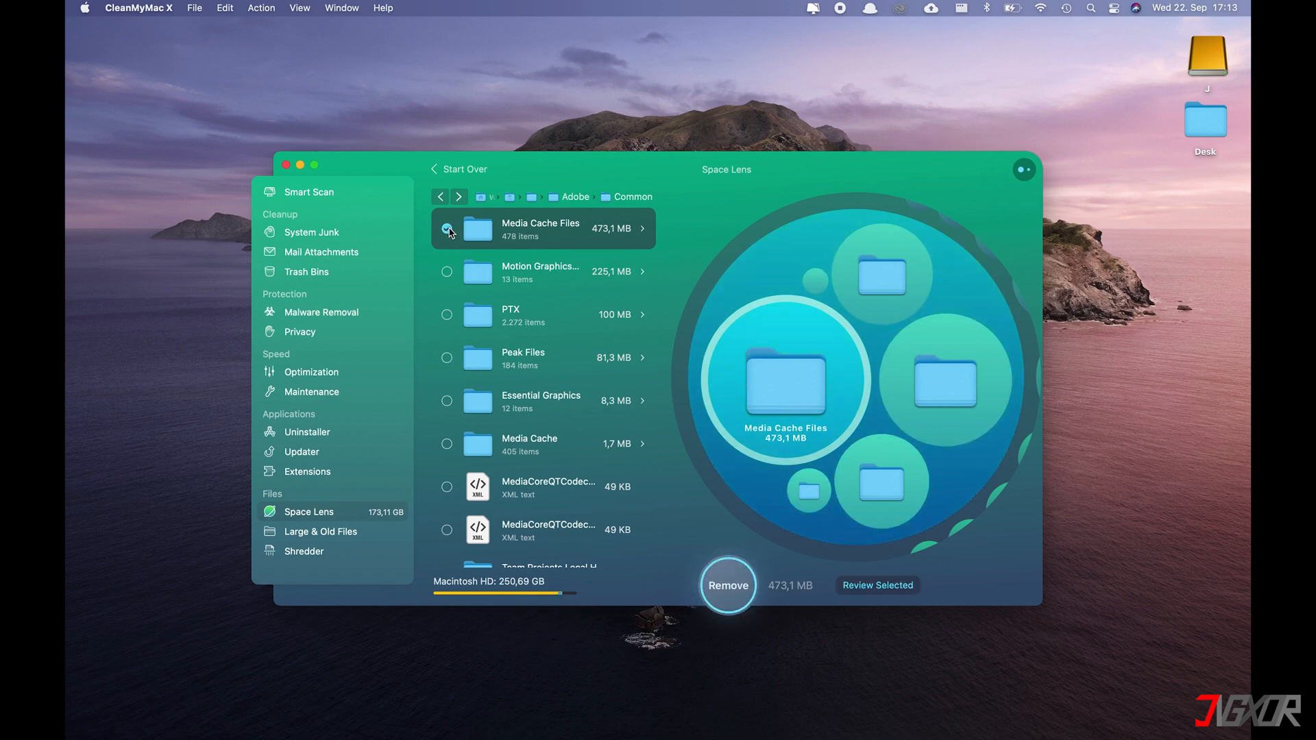
pyautogui.click(447, 228)
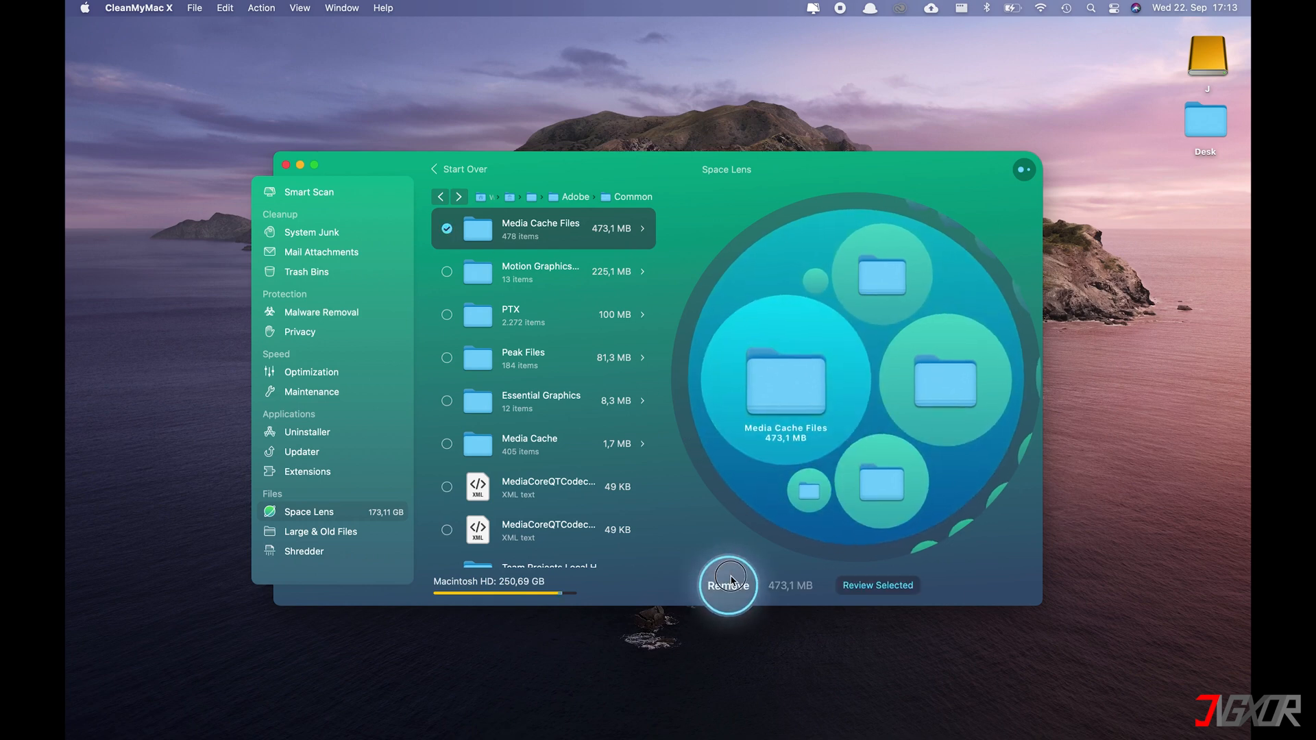
pyautogui.click(727, 584)
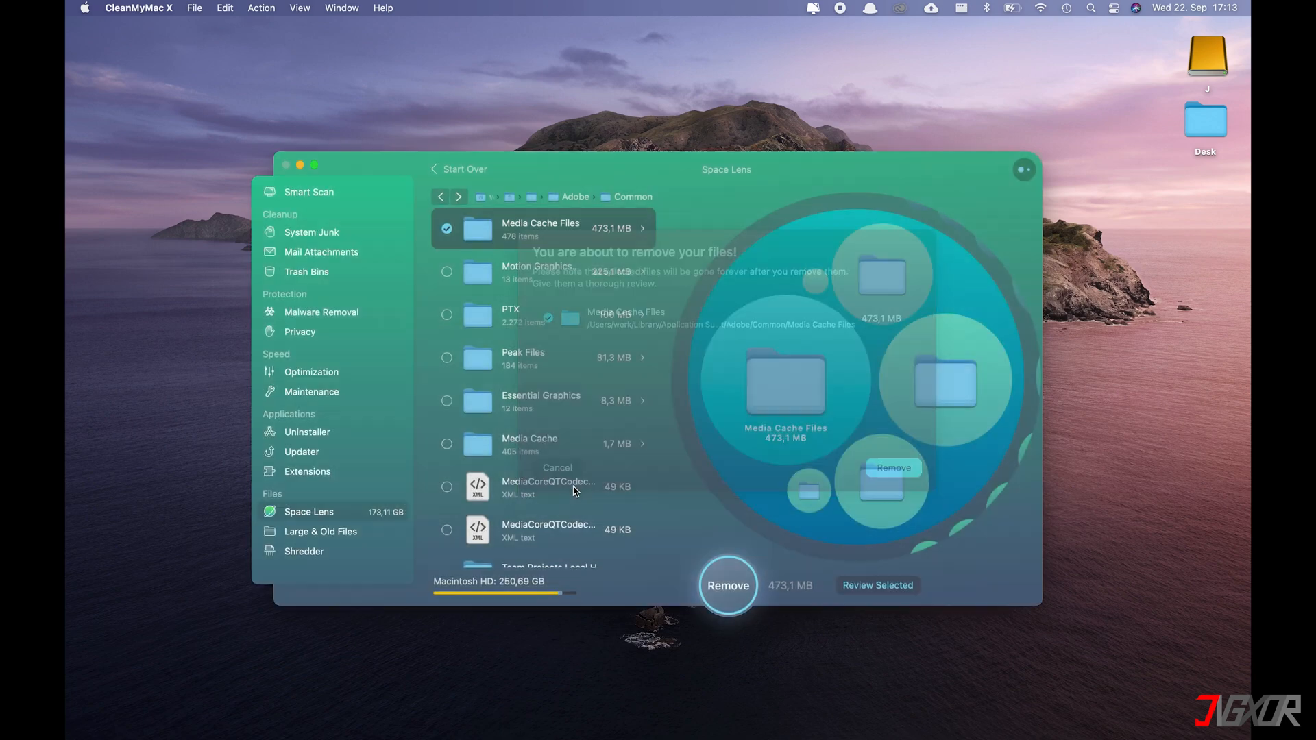
pyautogui.click(557, 468)
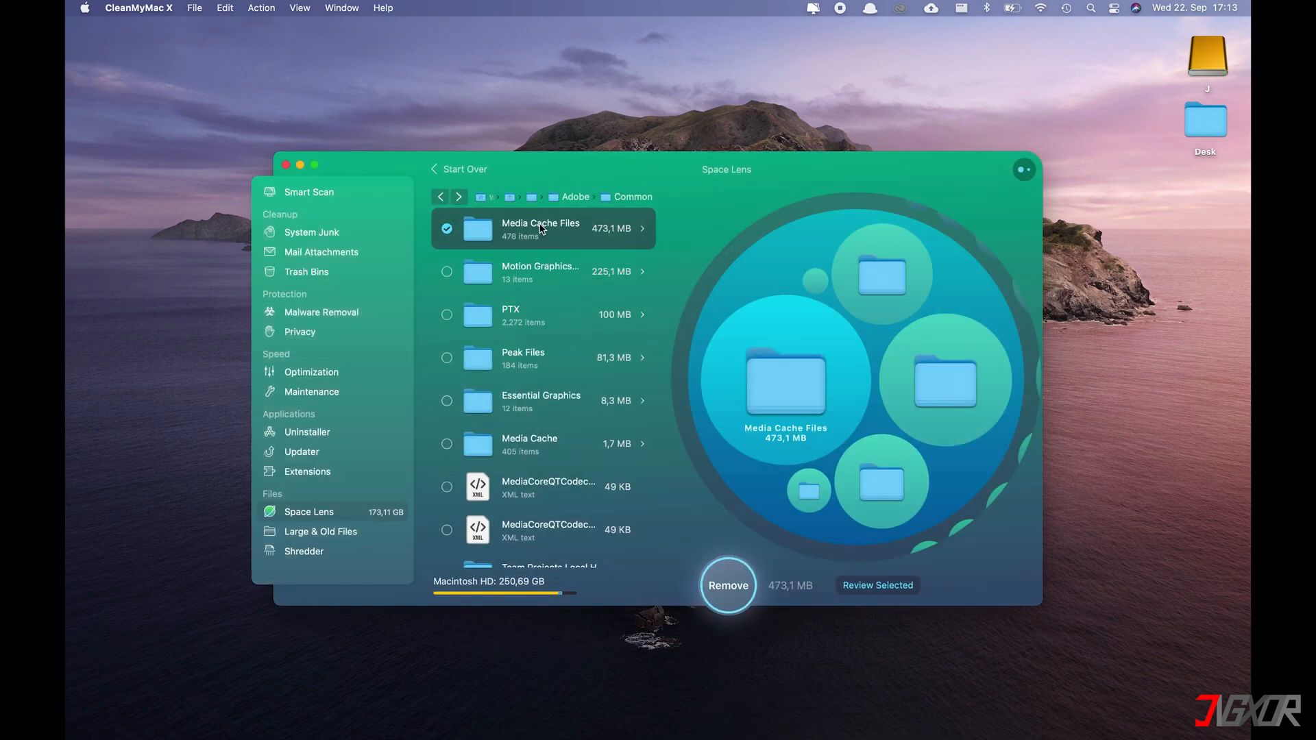
pyautogui.rightClick(541, 229)
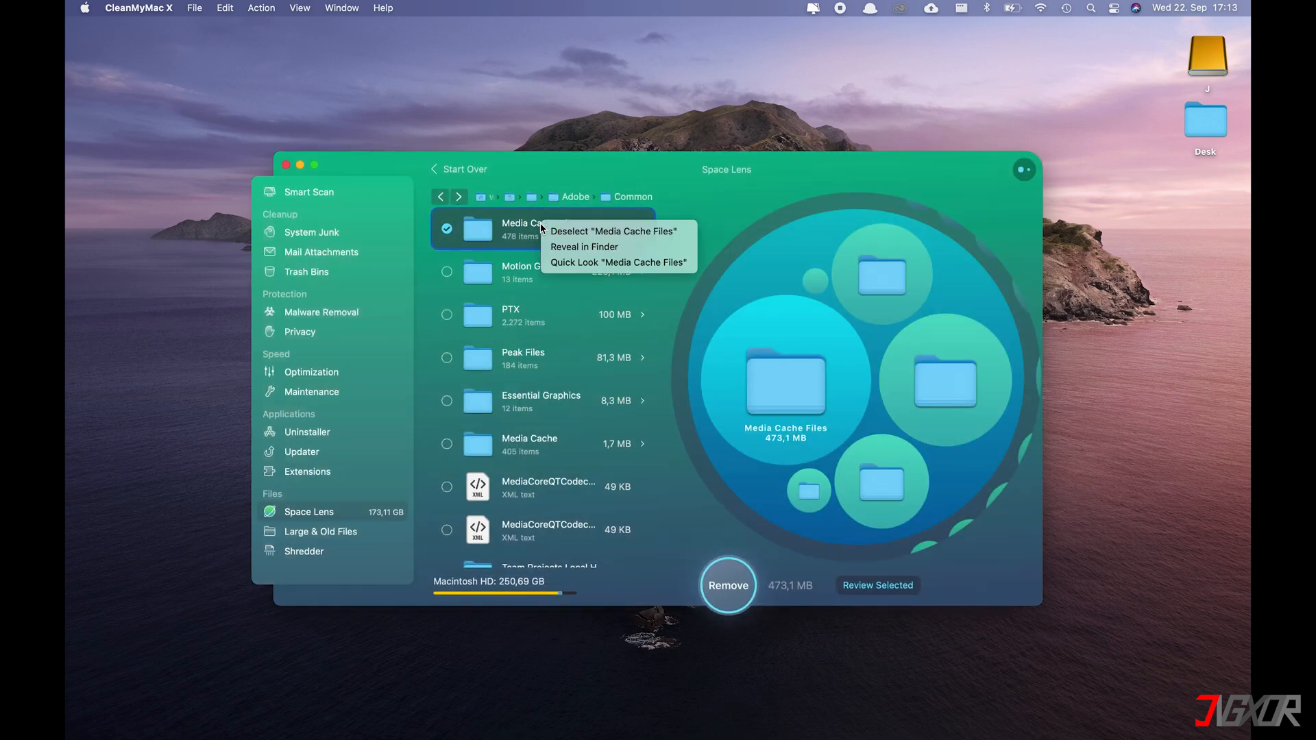
pyautogui.moveTo(584, 246)
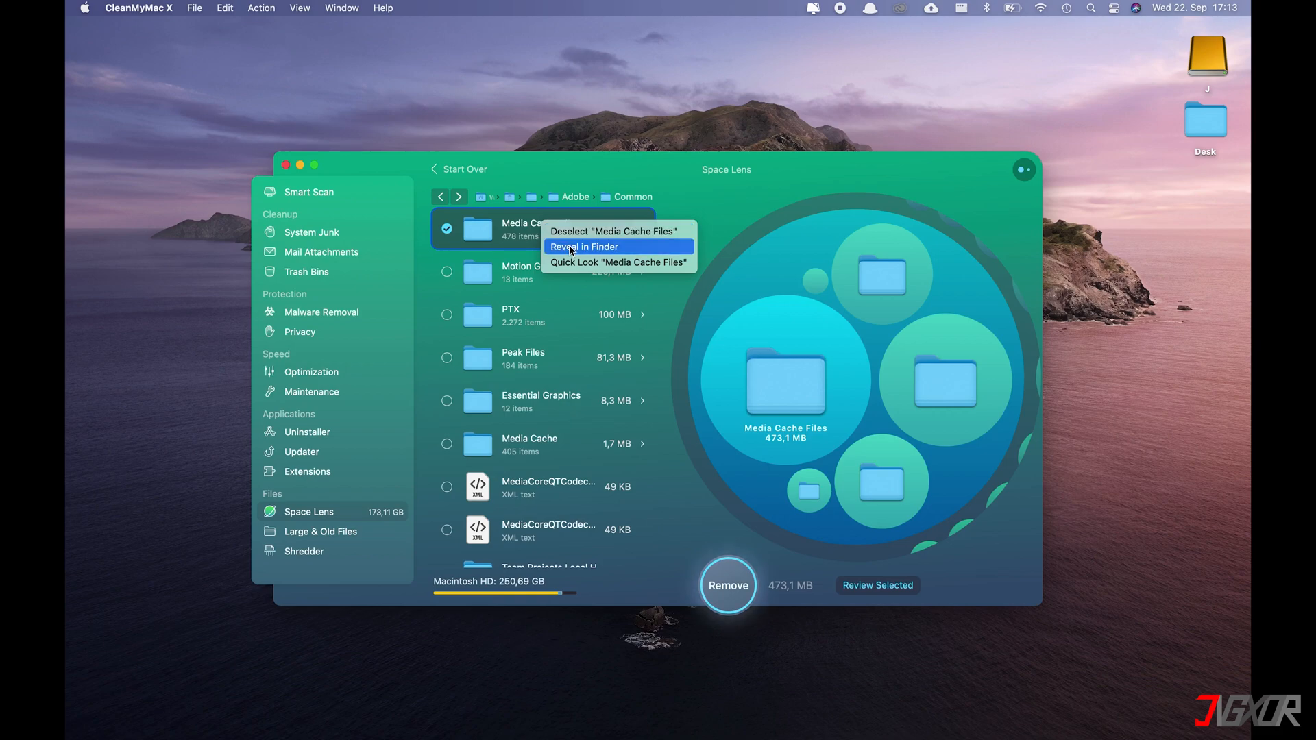
pyautogui.click(584, 247)
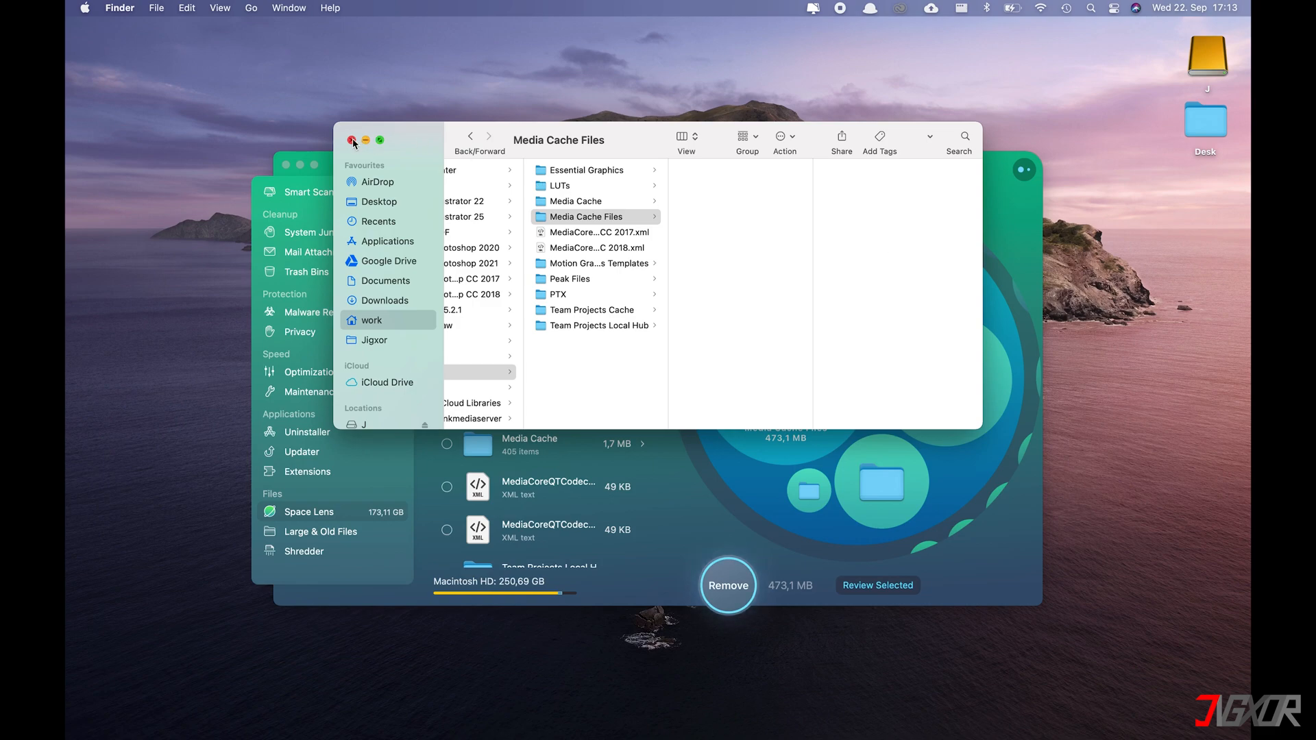
pyautogui.click(321, 531)
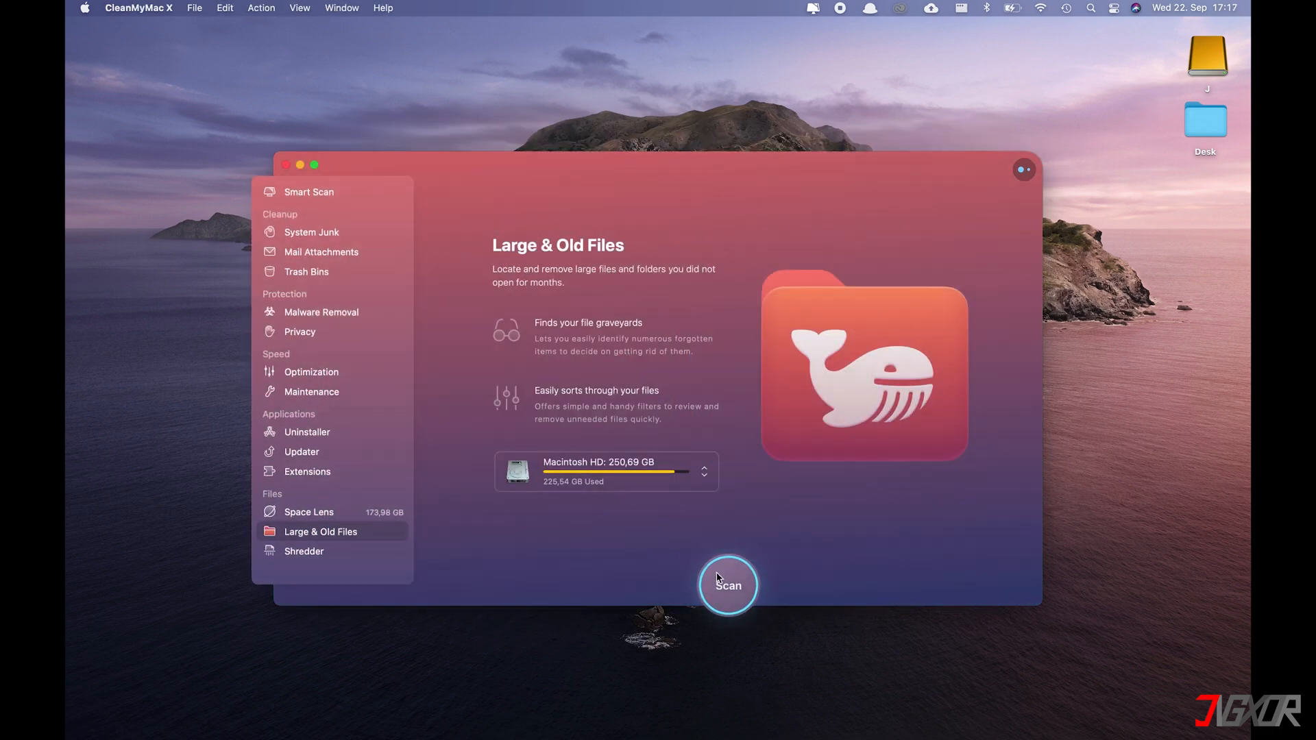
# Step: Scan Macintosh HD for large and old files, listing 56.38 GB sorted by size
pyautogui.click(726, 585)
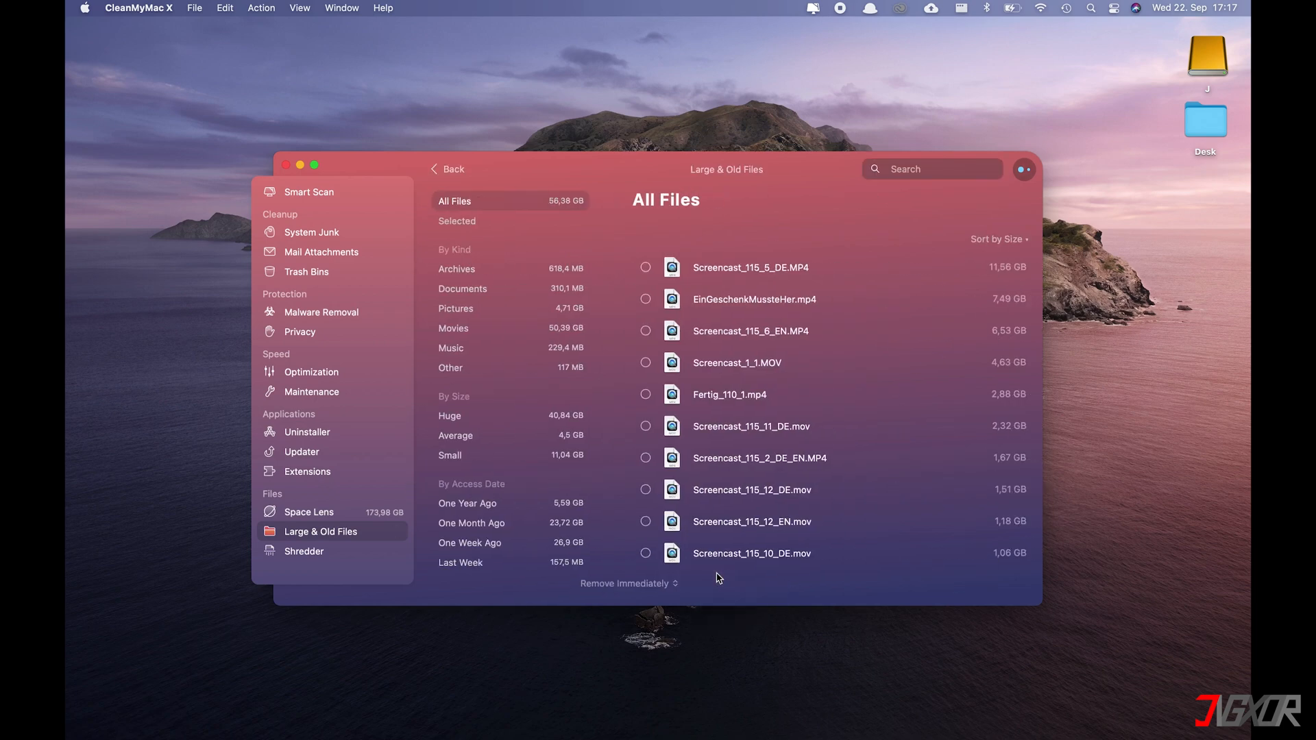
pyautogui.click(998, 240)
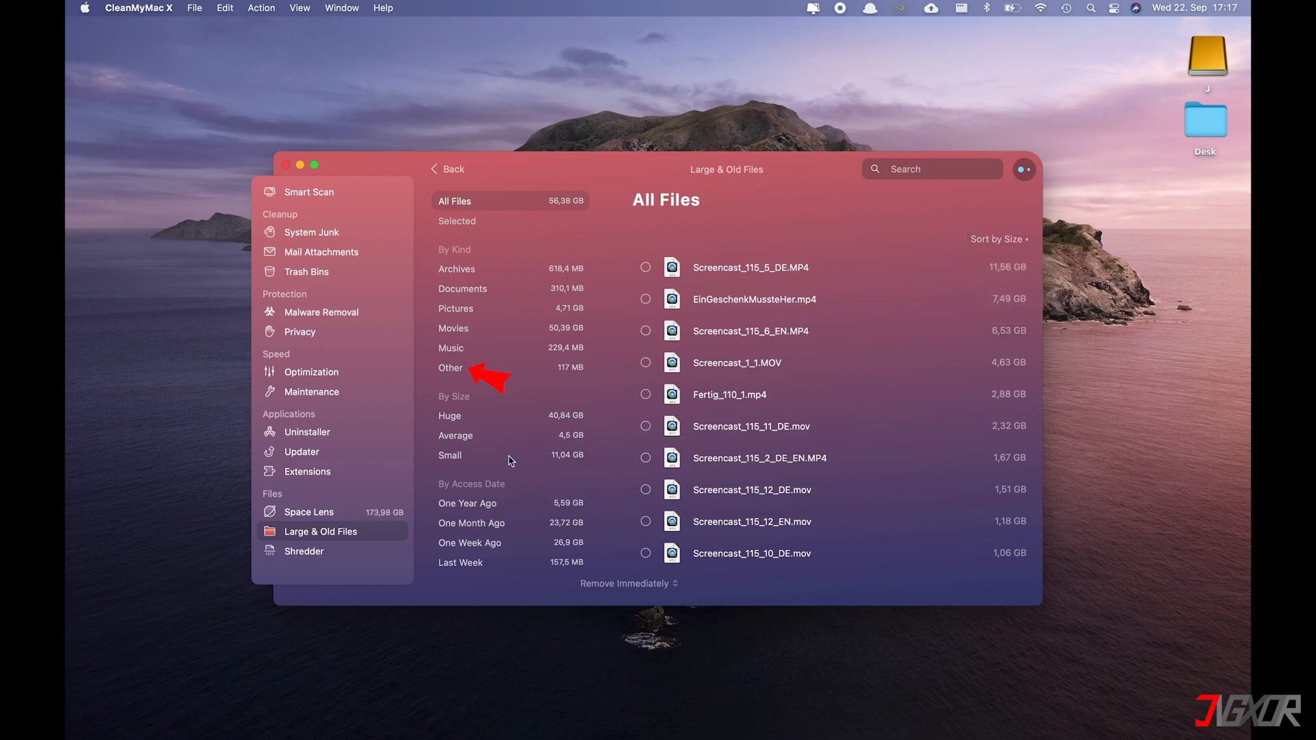
pyautogui.moveTo(470, 504)
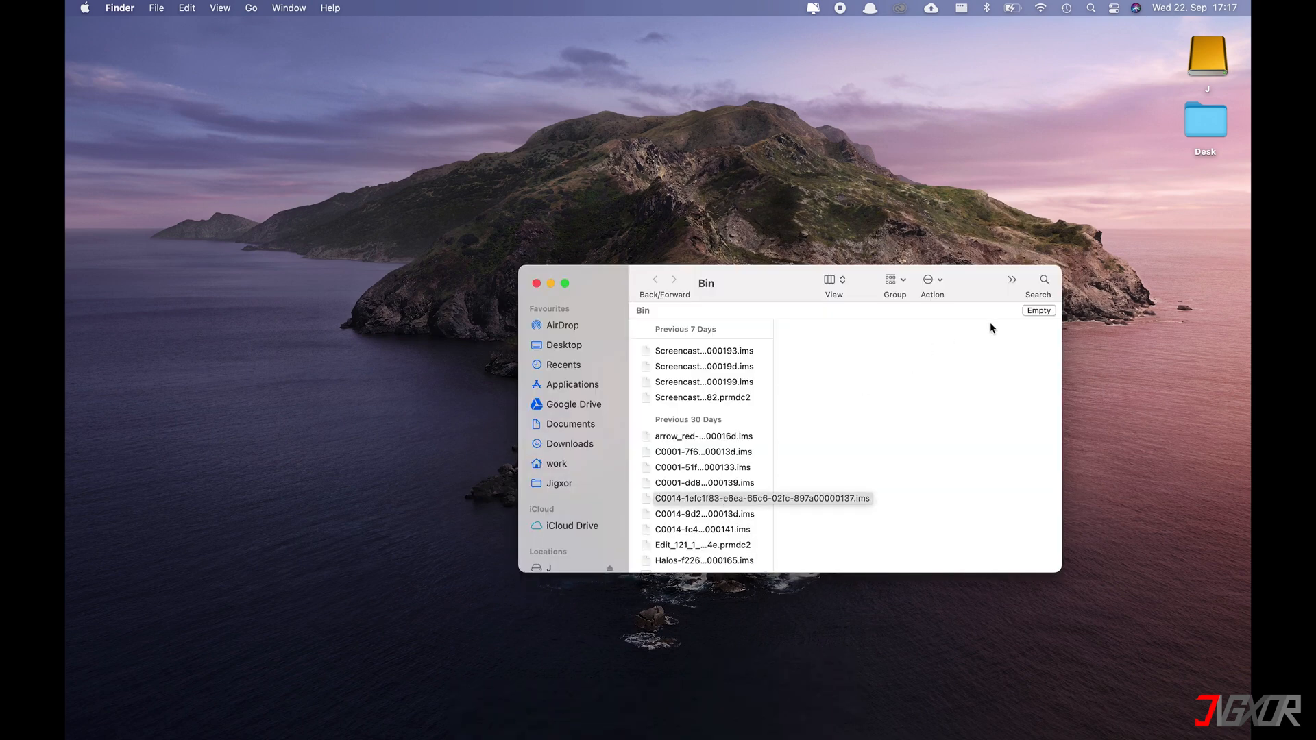
# Step: Permanently erase the leftover screencast and project files from the Bin
pyautogui.click(1038, 310)
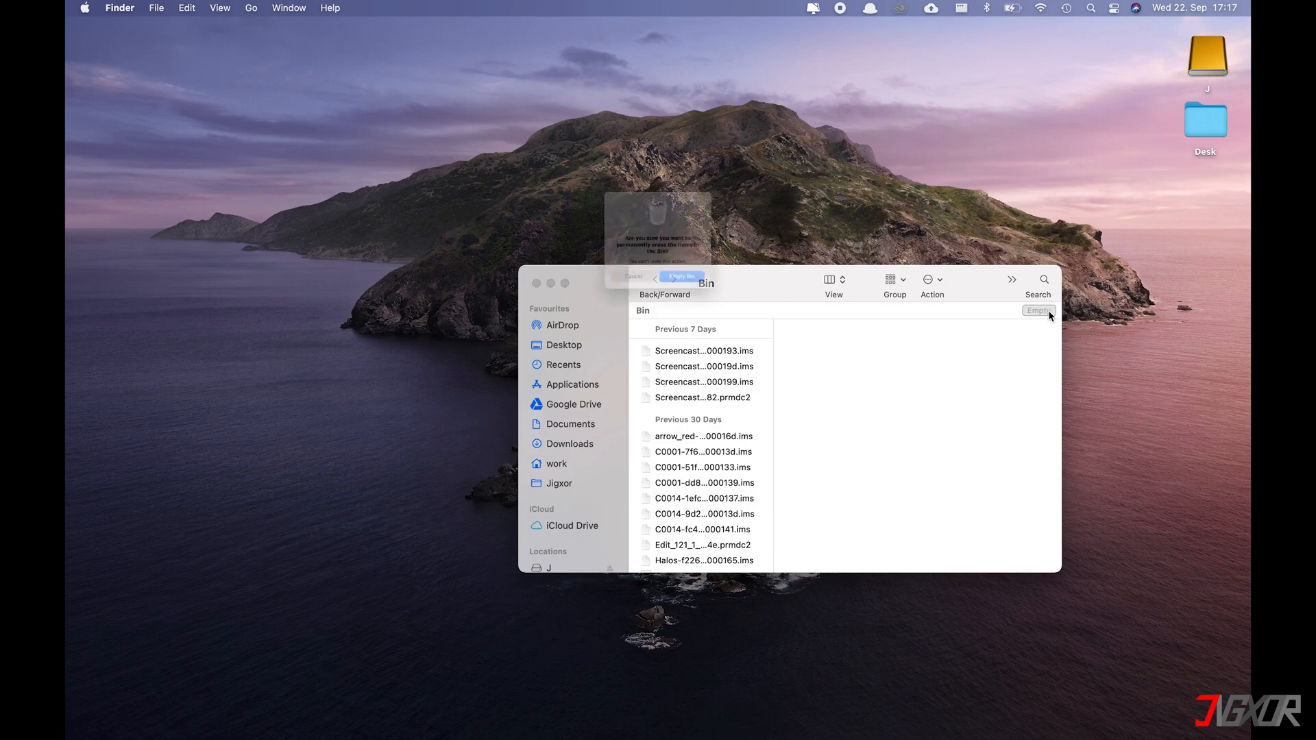
pyautogui.click(679, 277)
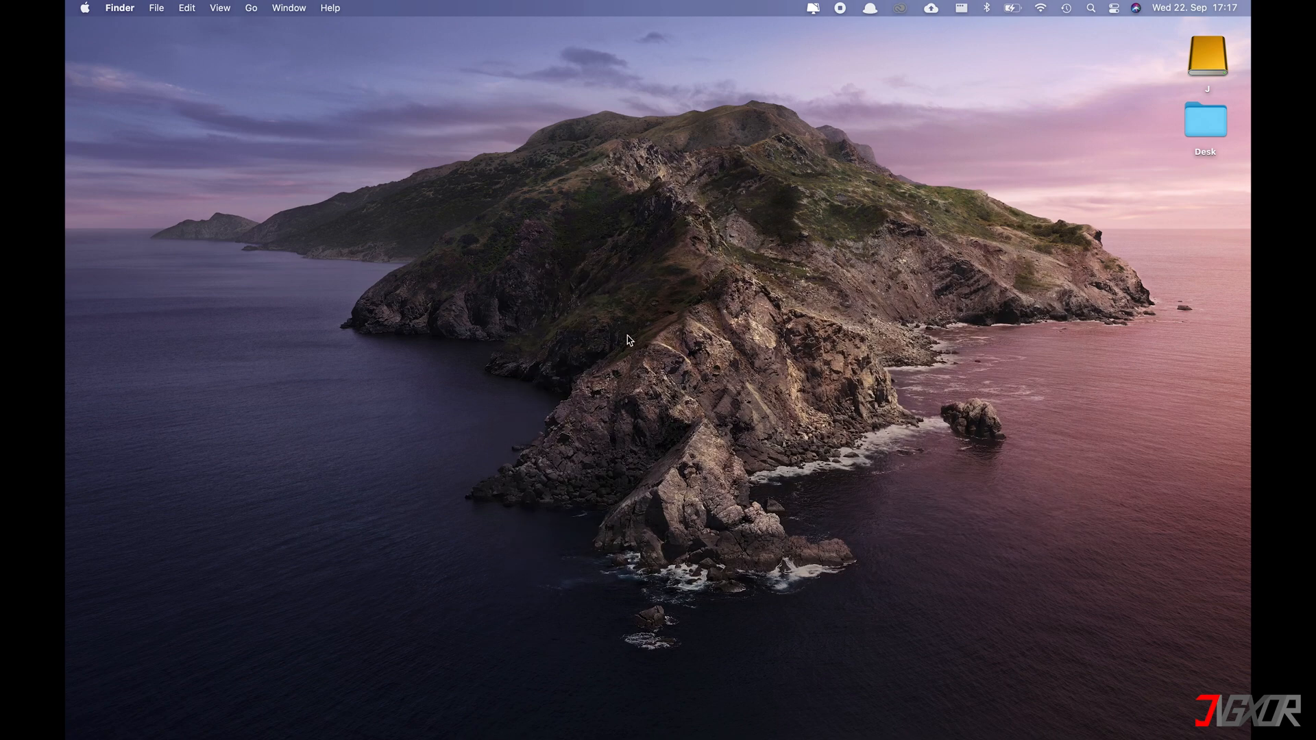
pyautogui.click(84, 8)
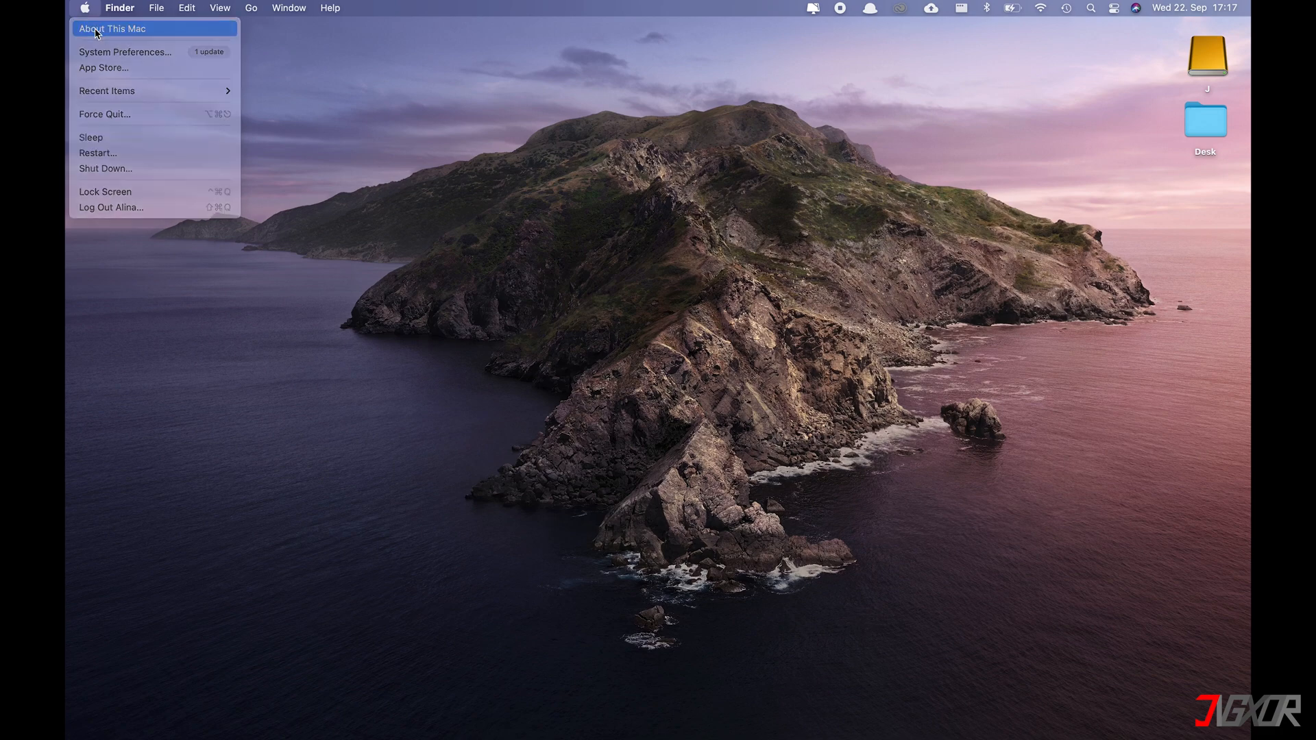
# Step: Open Storage Management recommendations for Macintosh HD from About This Mac's Storage overview
pyautogui.click(111, 27)
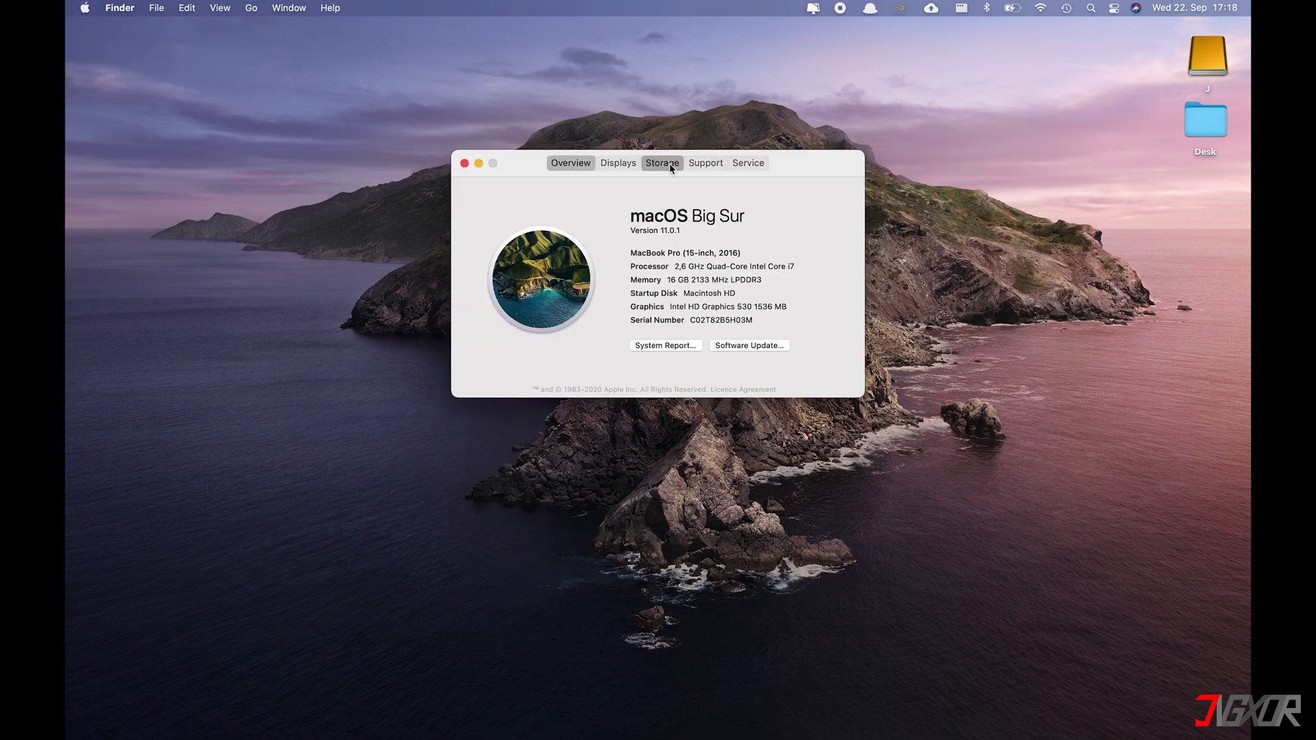
pyautogui.click(661, 163)
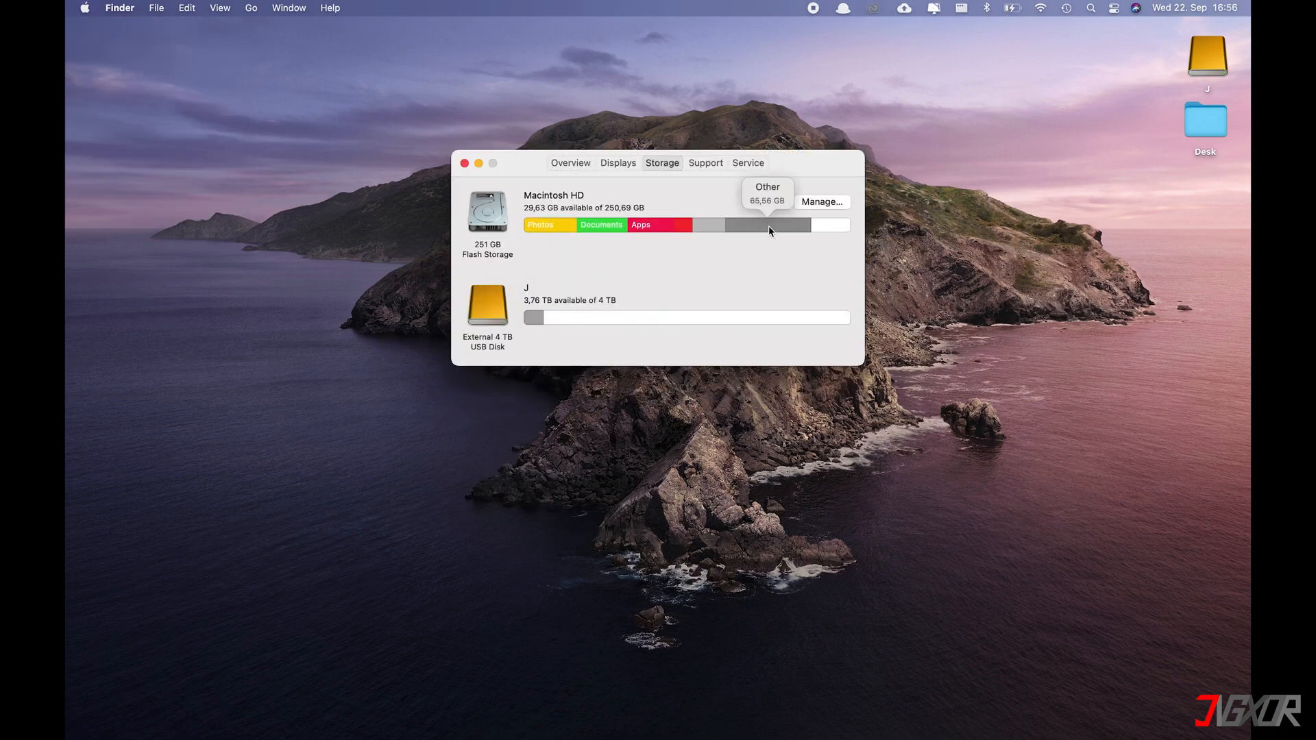
pyautogui.click(821, 201)
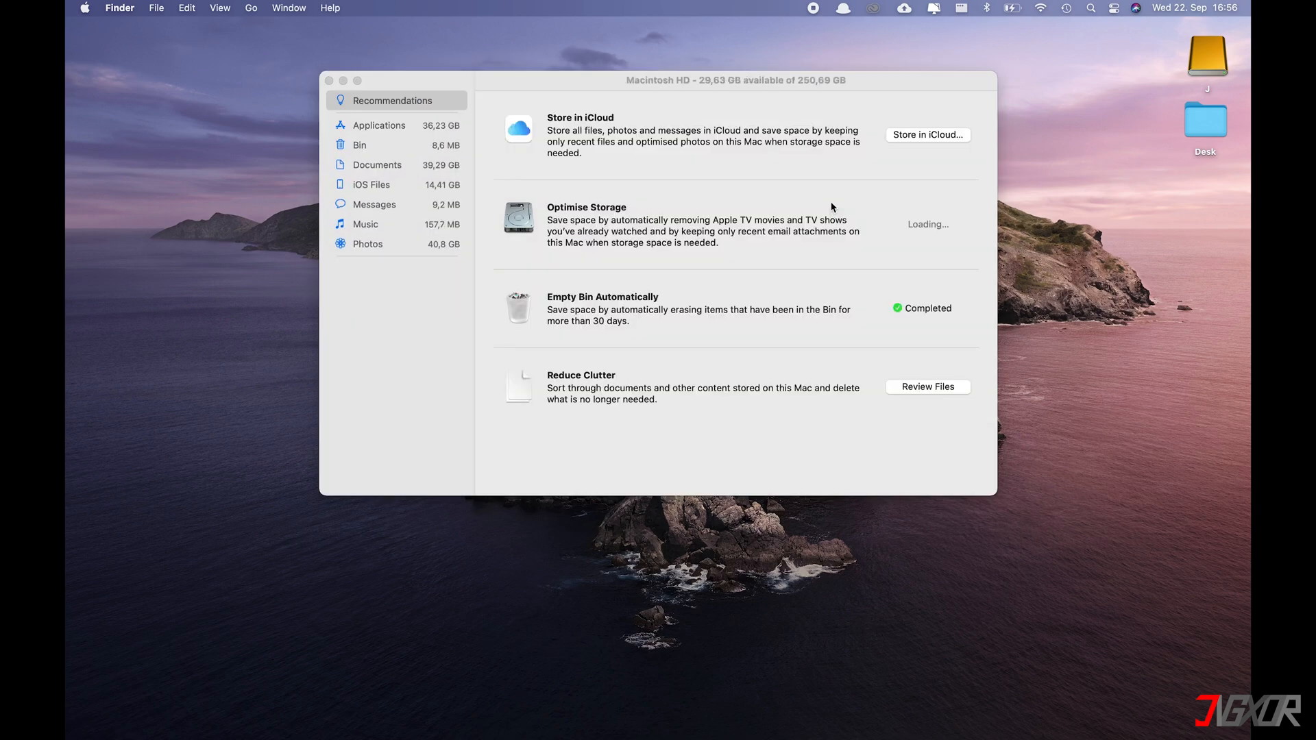